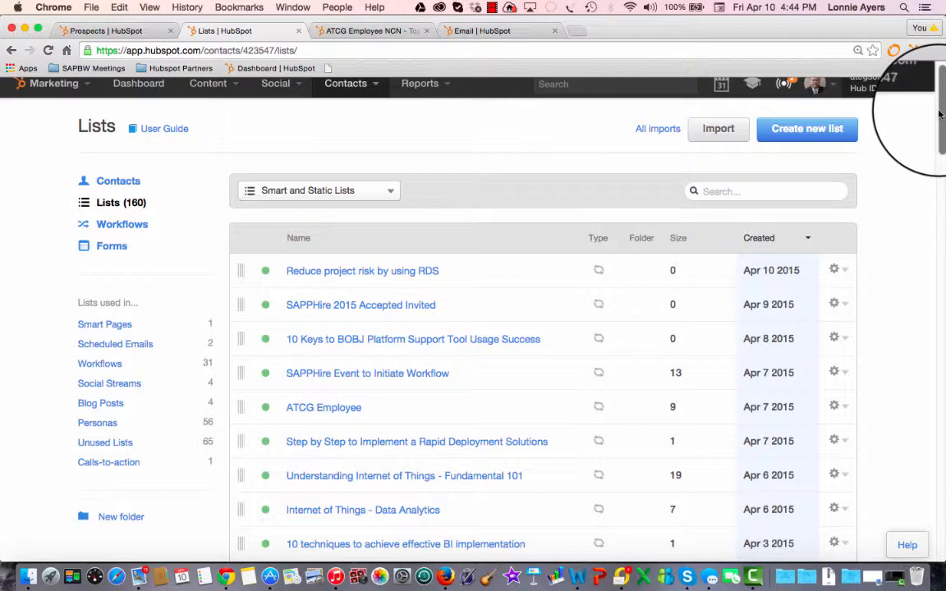
Step: View the ATCG Employee list's criteria, then return to the overview of all lists
scroll(down, 3)
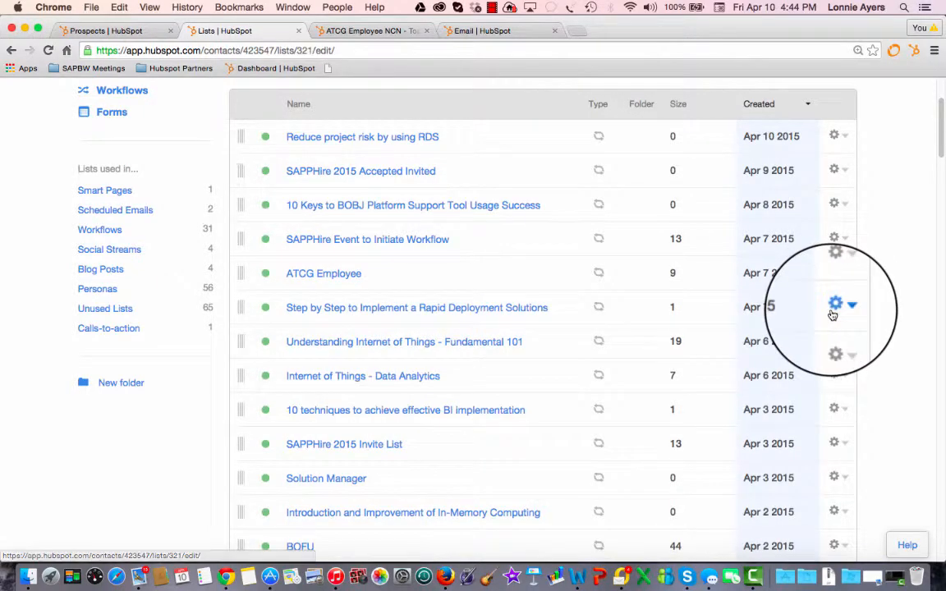
click(323, 273)
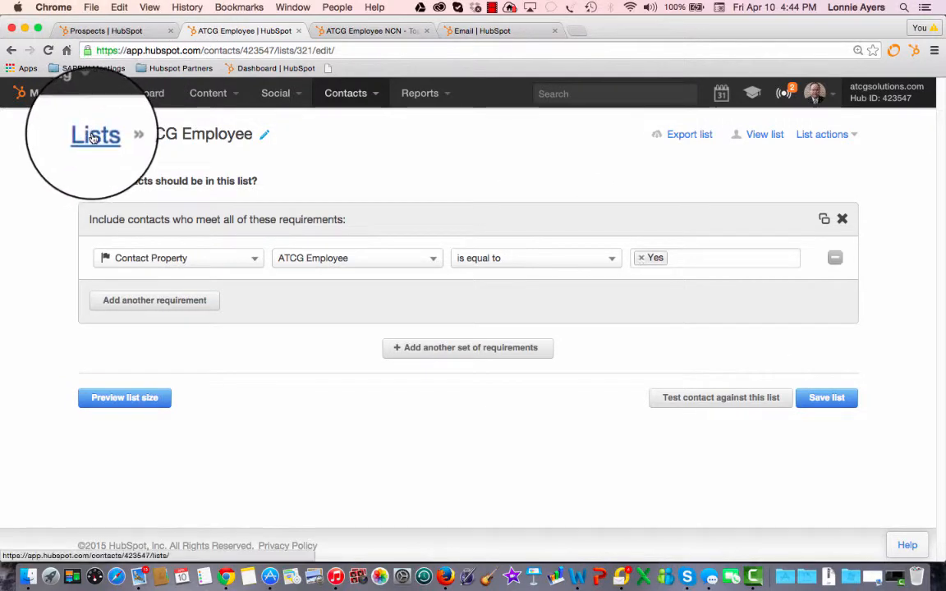
click(96, 135)
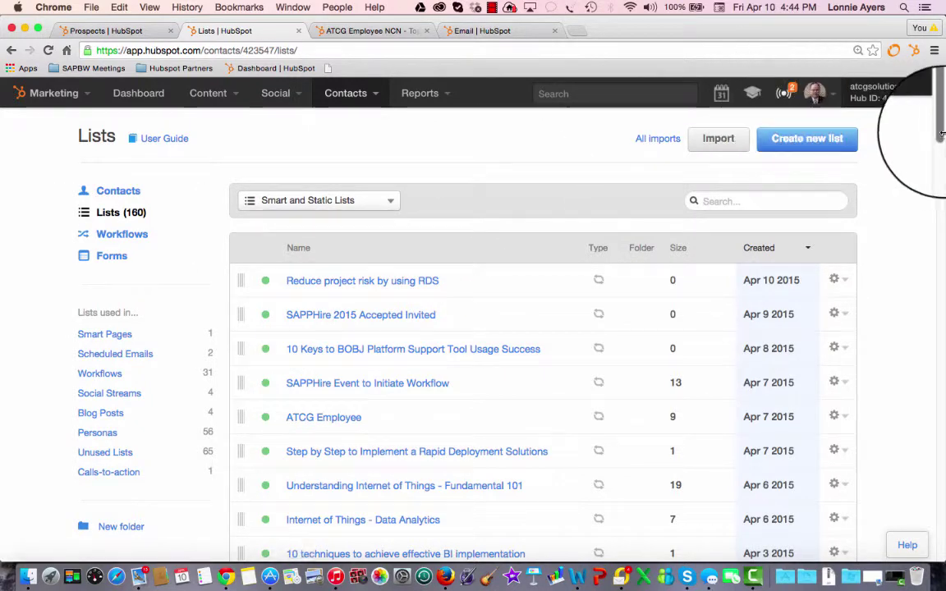
Step: Open the ATCG Employee NCN - Top 5 Reasons for BOBJ Migration list for editing
scroll(down, 3)
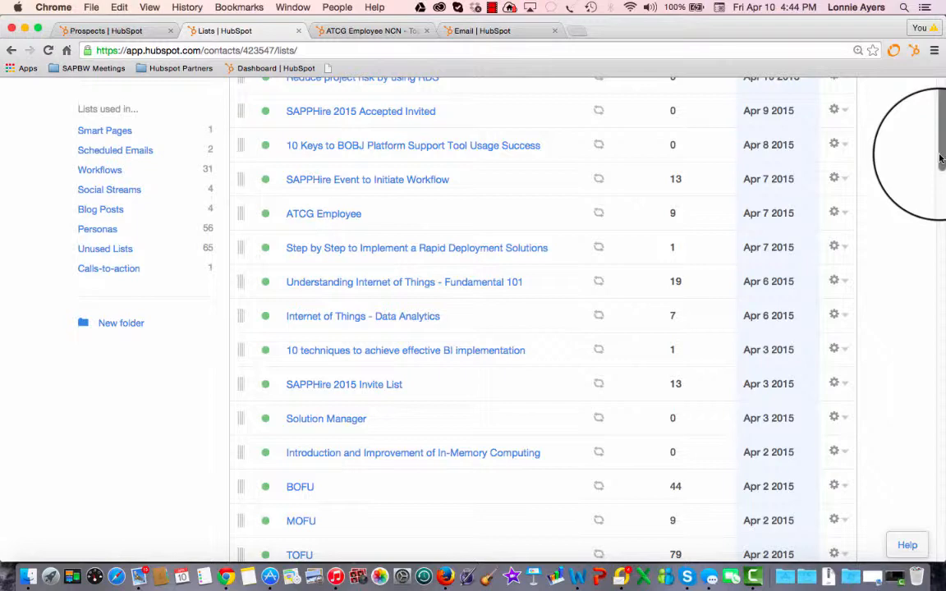
scroll(down, 3)
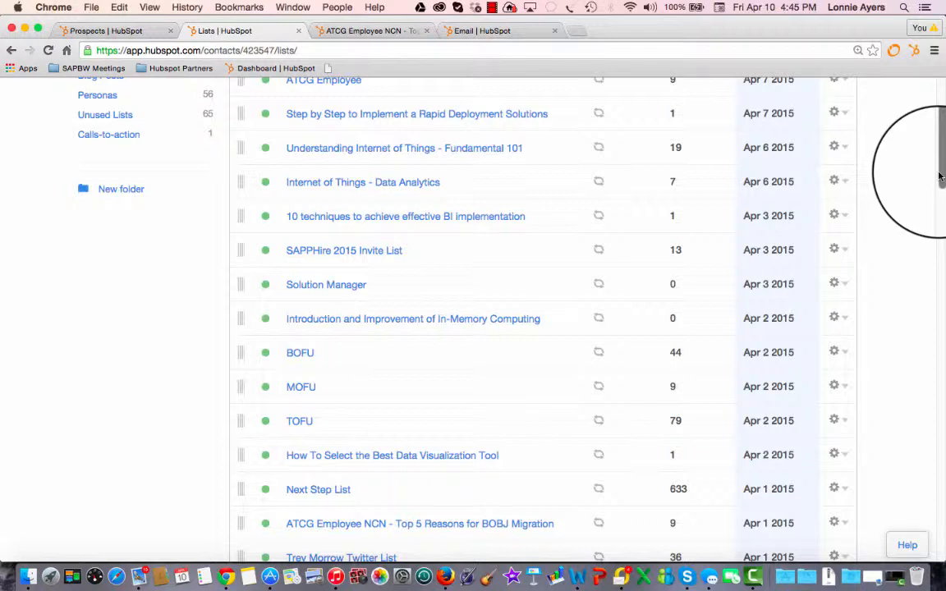
scroll(down, 3)
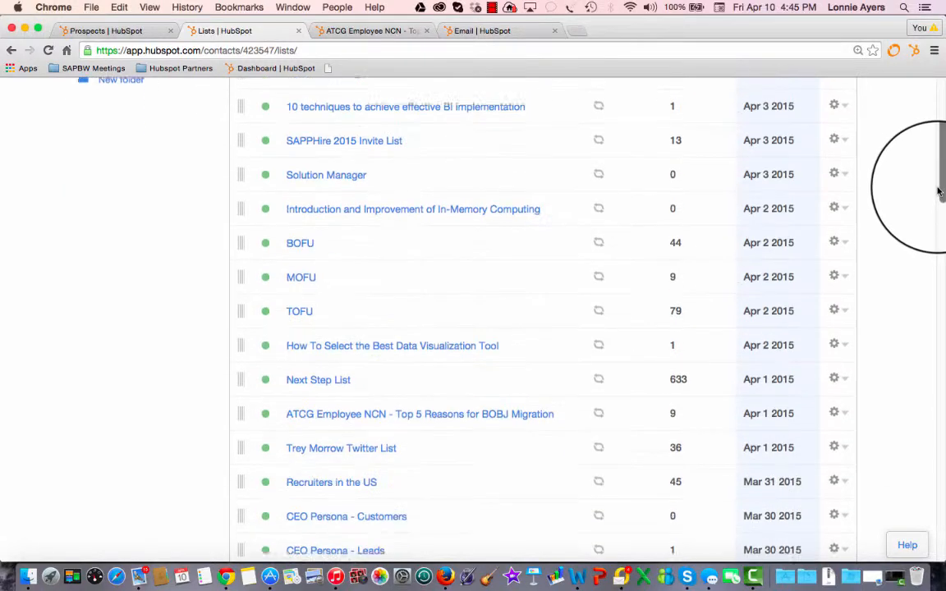
scroll(down, 3)
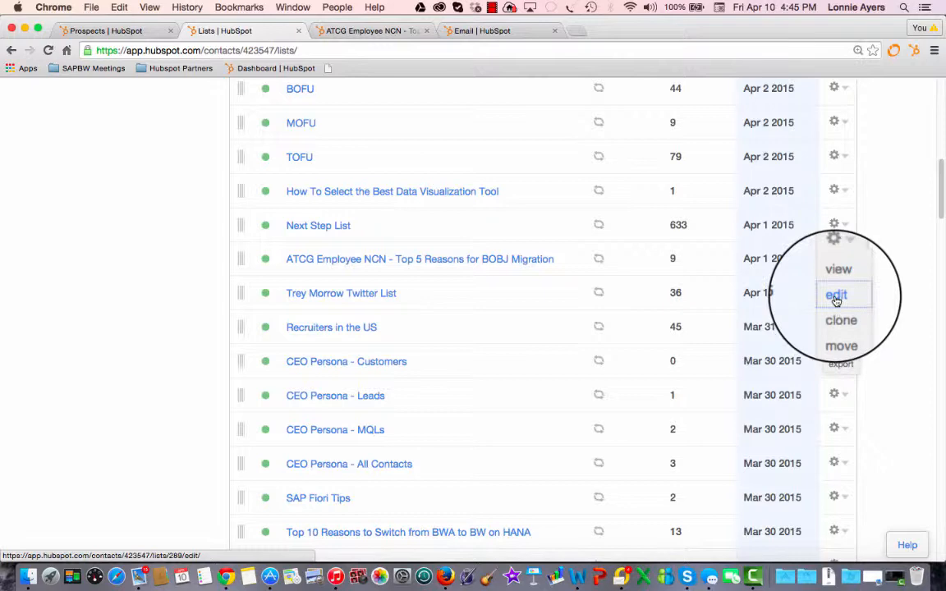
click(837, 294)
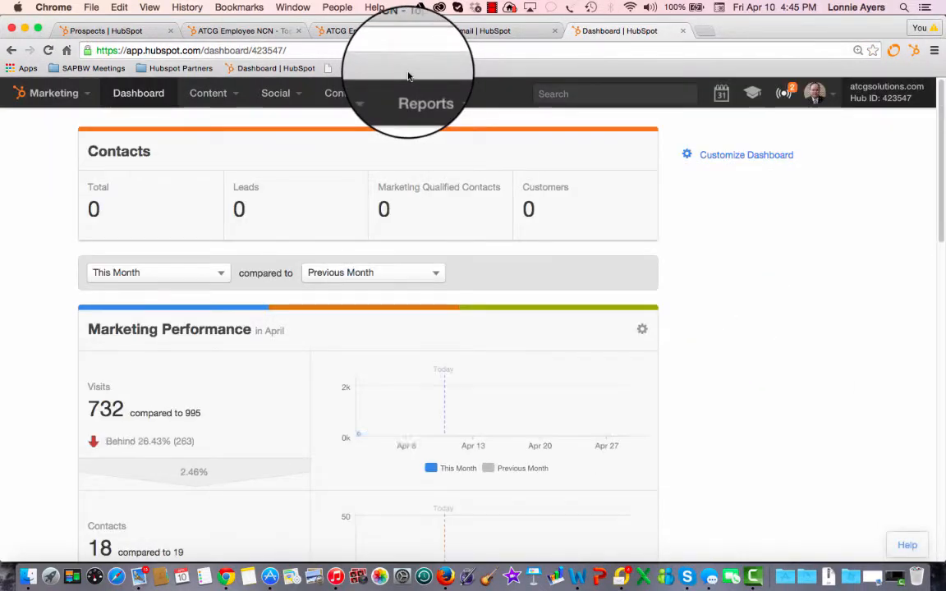
Step: View the live LP_Reduce project risk by using RDS landing page from Landing Pages
click(208, 92)
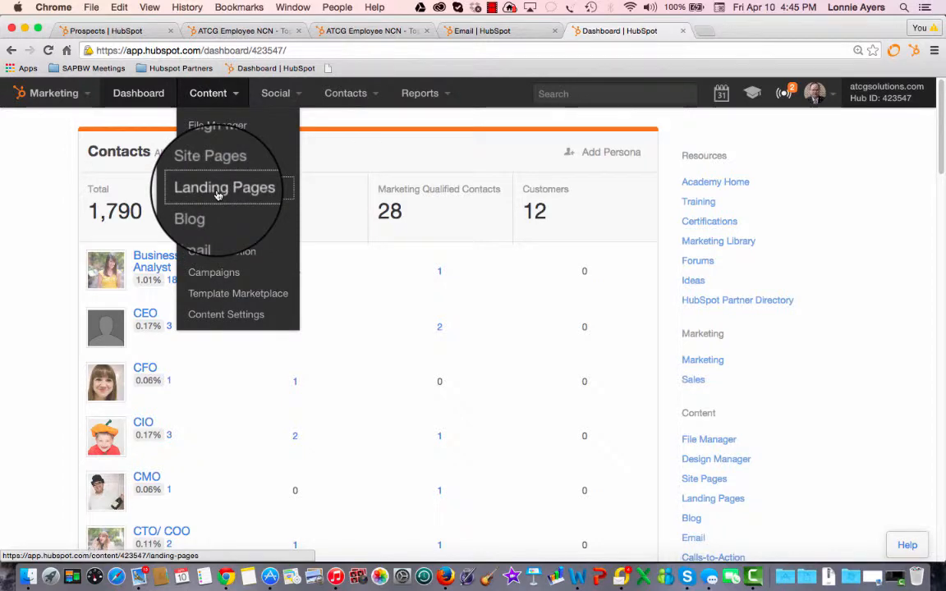
click(224, 188)
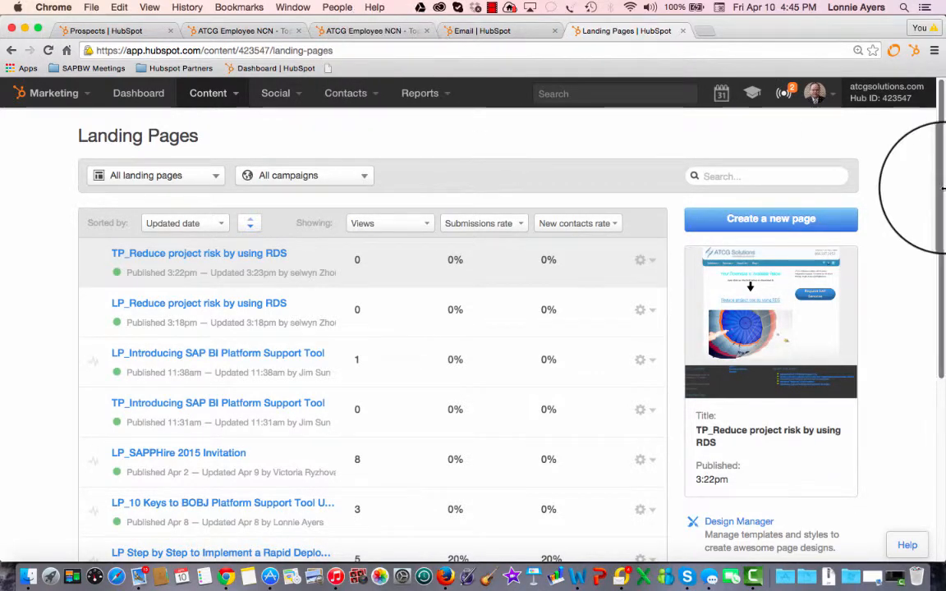
scroll(down, 3)
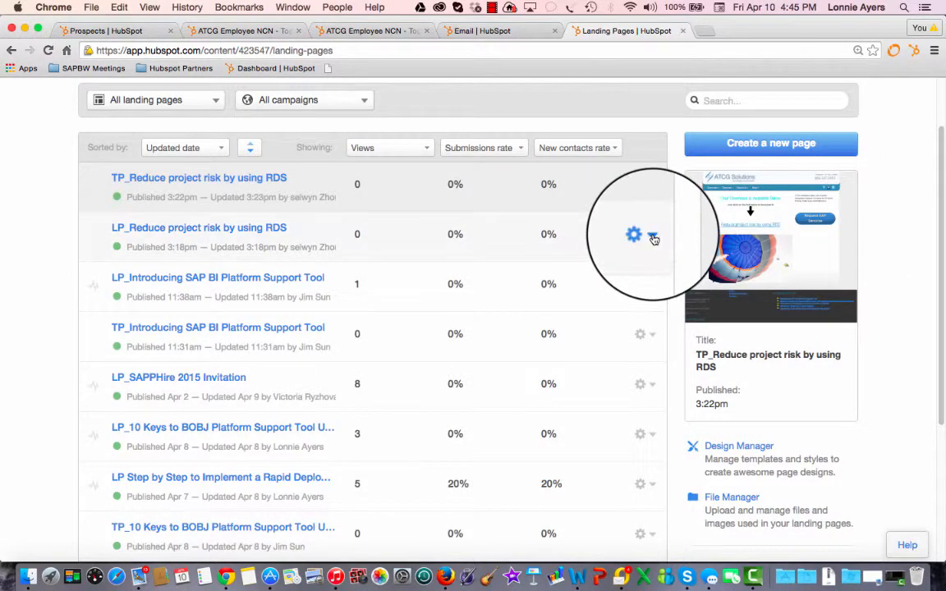
click(633, 235)
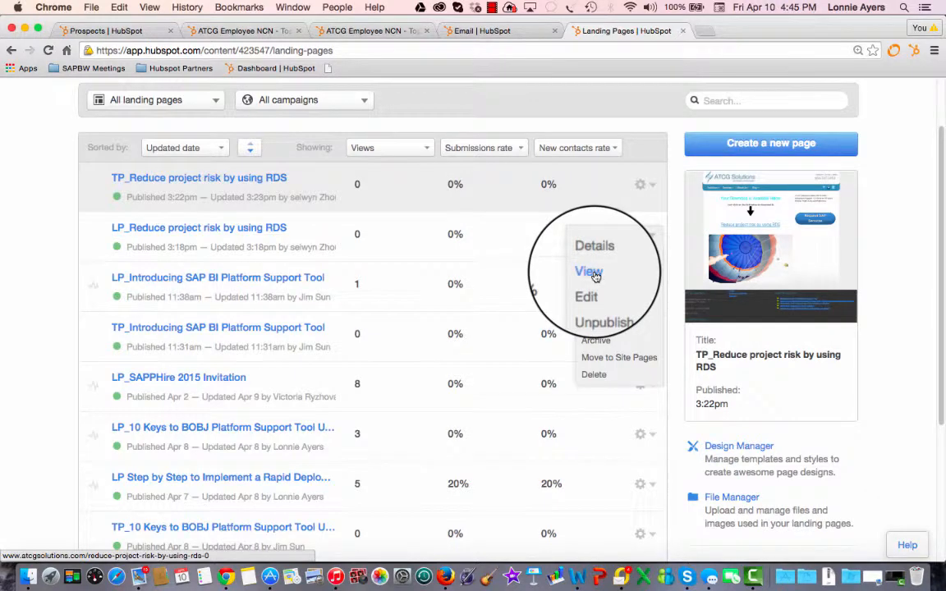
click(588, 272)
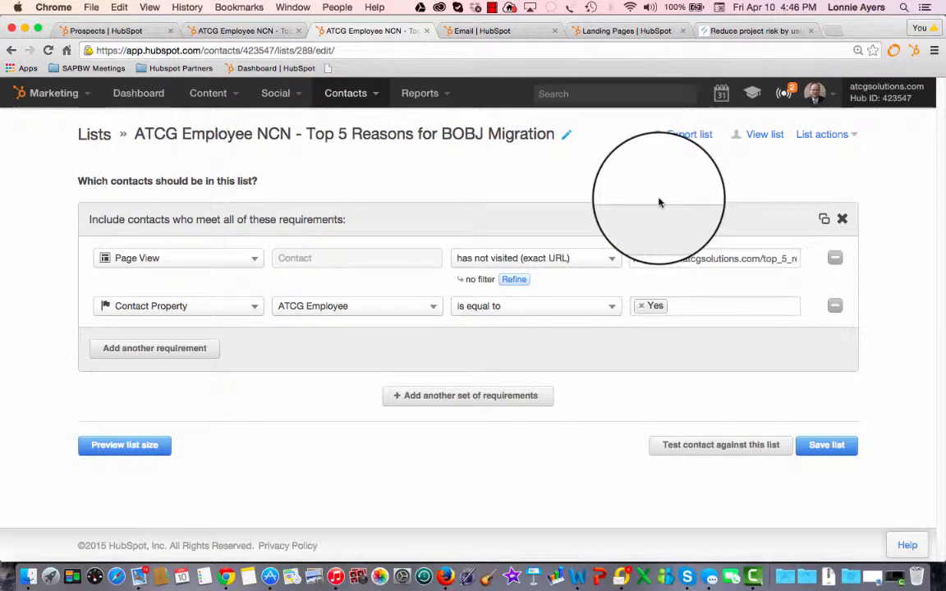
mouse_move(724, 179)
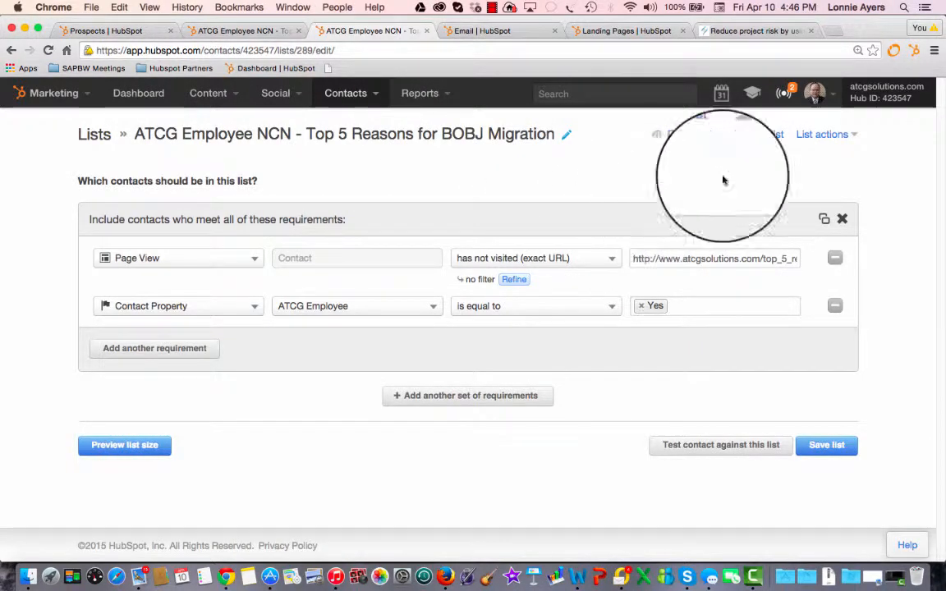
Step: Clone the BOBJ list as 'ATCG Employee NCN - Reduce Project Risk by Using an RDS'
click(827, 134)
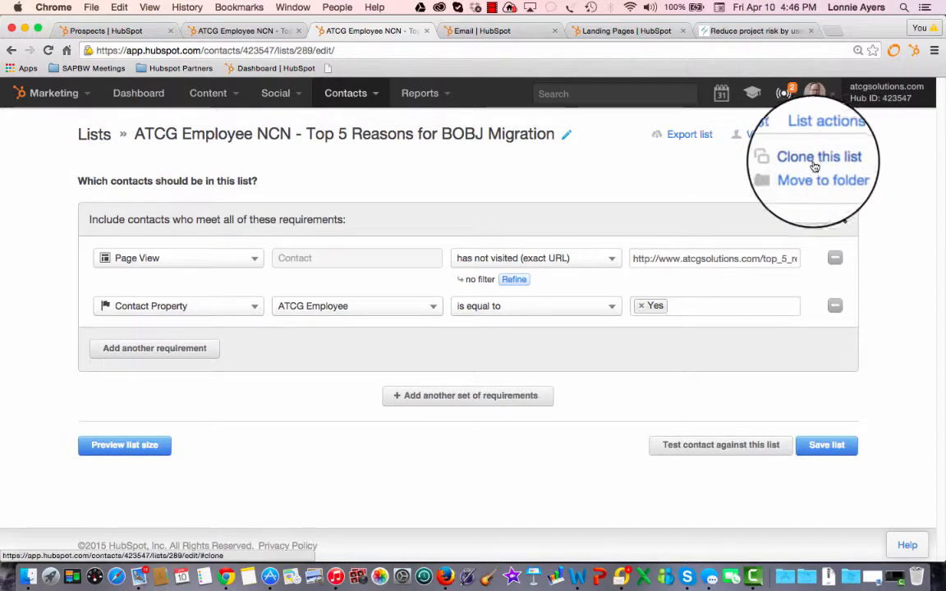
click(820, 157)
text(ATCG Employee NCN - Reduce Project)
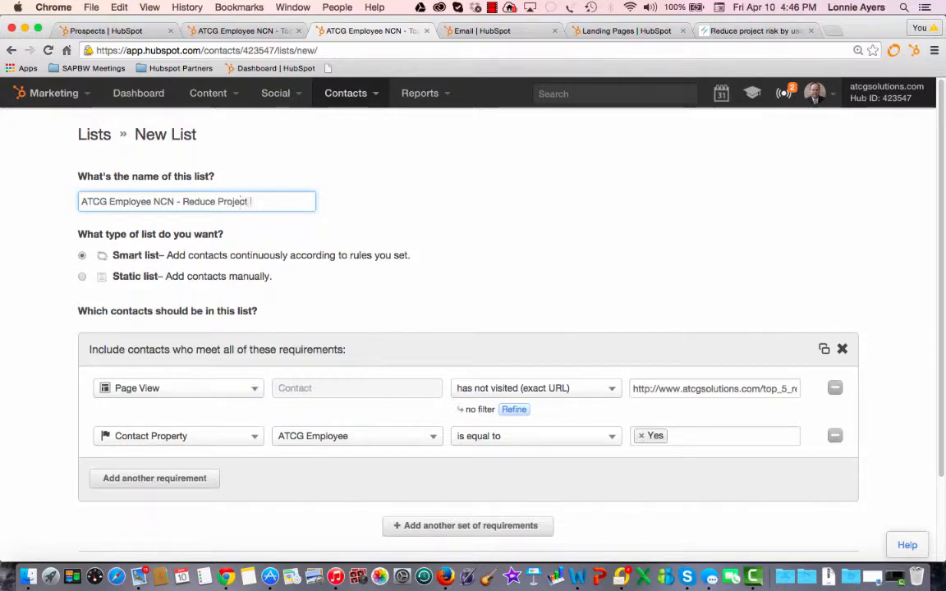
text(Risk by)
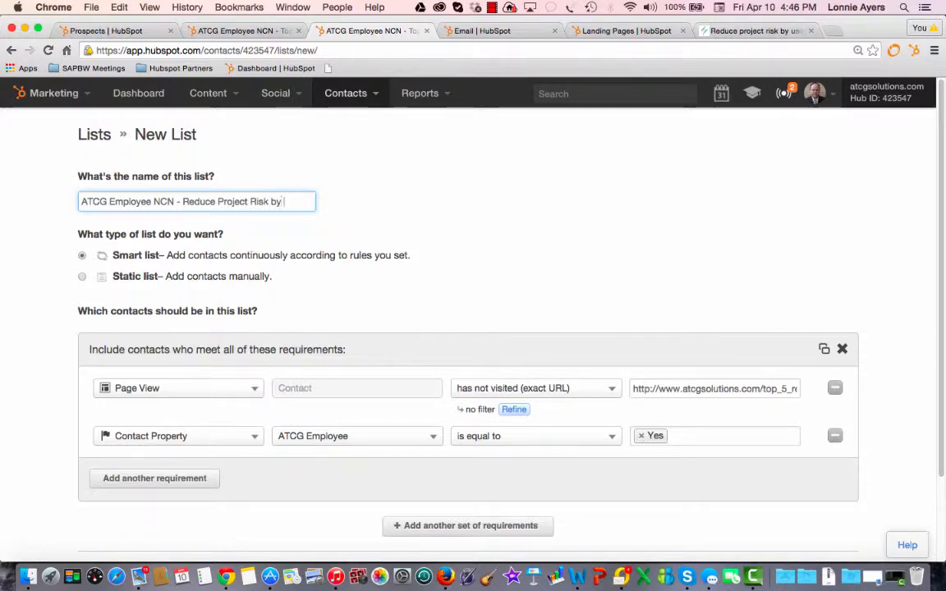
text(Using an RDS)
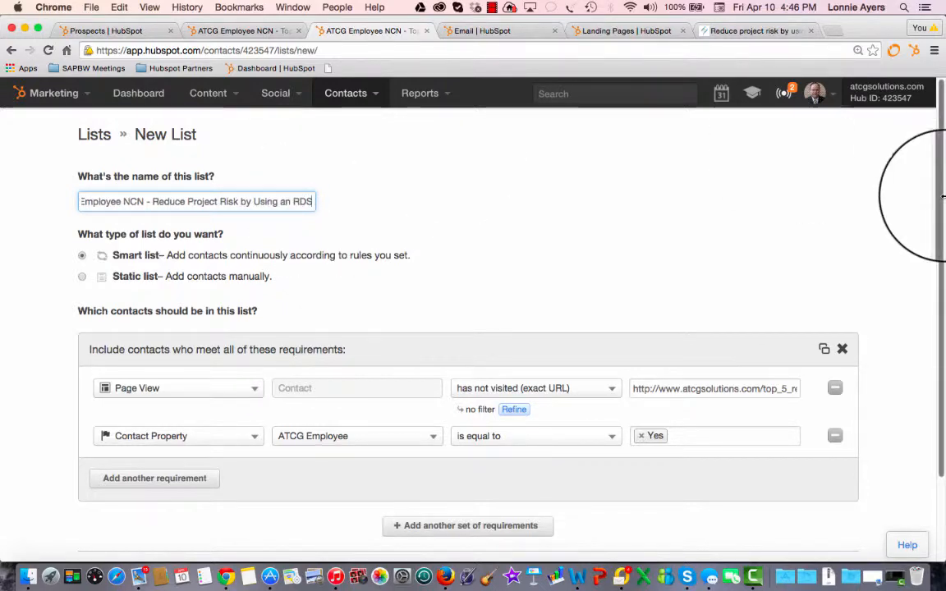
scroll(down, 3)
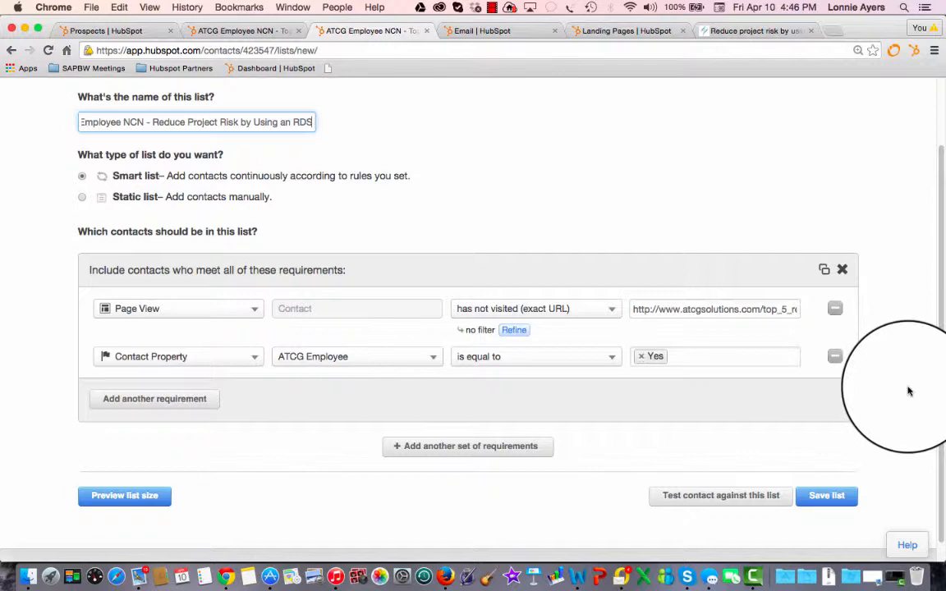
mouse_move(575, 194)
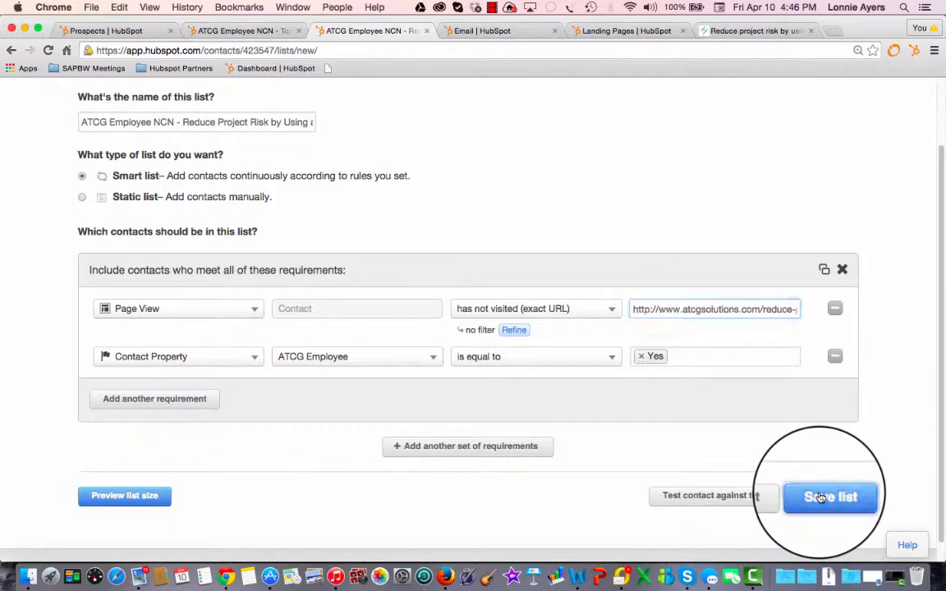
Step: Save the cloned RDS list, dismiss the confirmation, and return to all lists
click(830, 495)
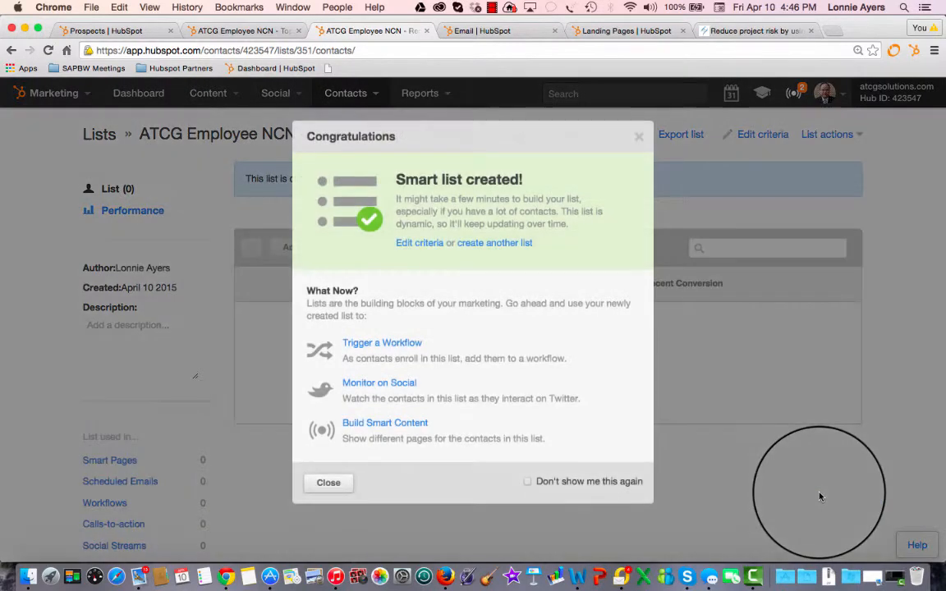
click(328, 483)
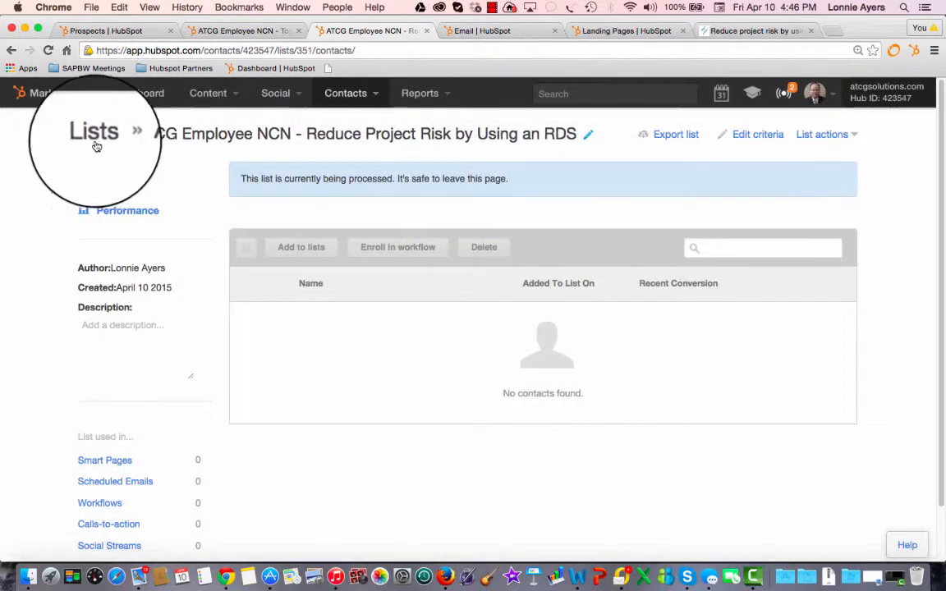
click(93, 132)
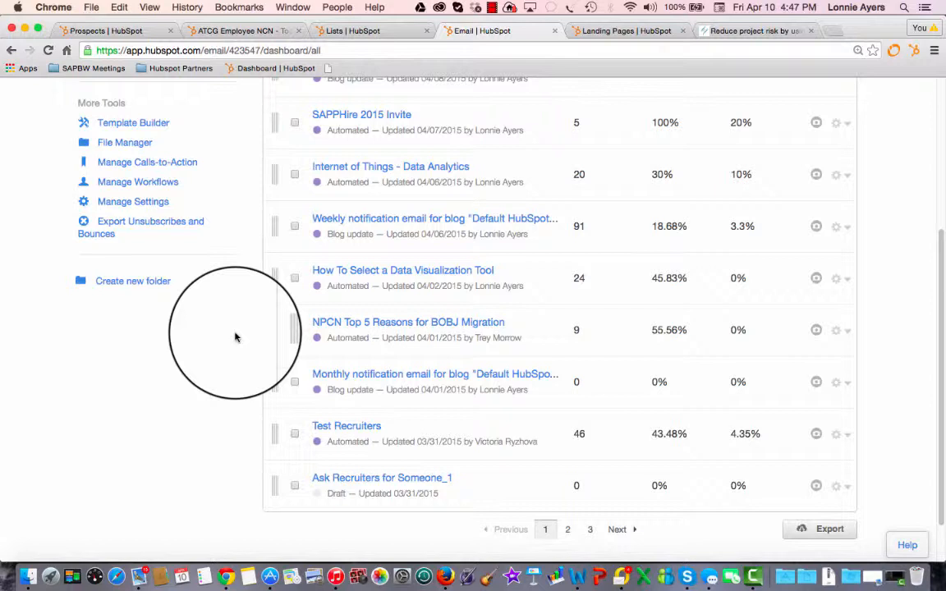
mouse_move(847, 348)
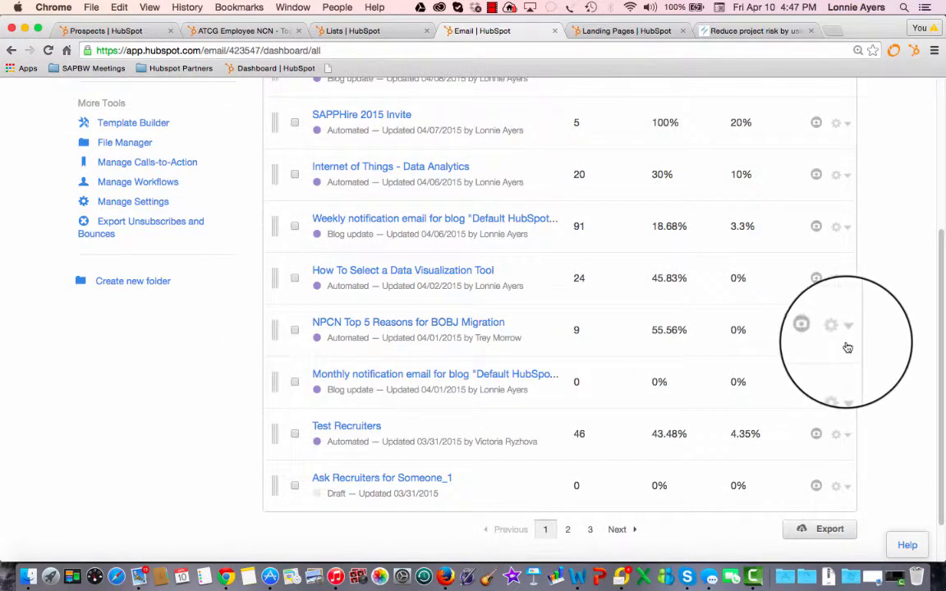
Step: Clone the NPCN Top 5 Reasons email as 'NCPN Reduce Project Risk by Using an RDS'
click(850, 327)
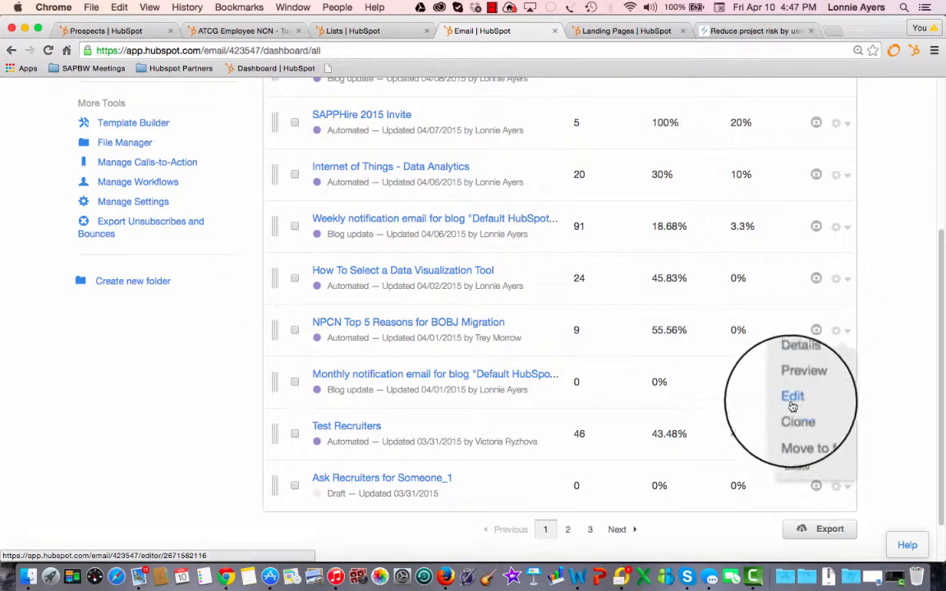
click(798, 422)
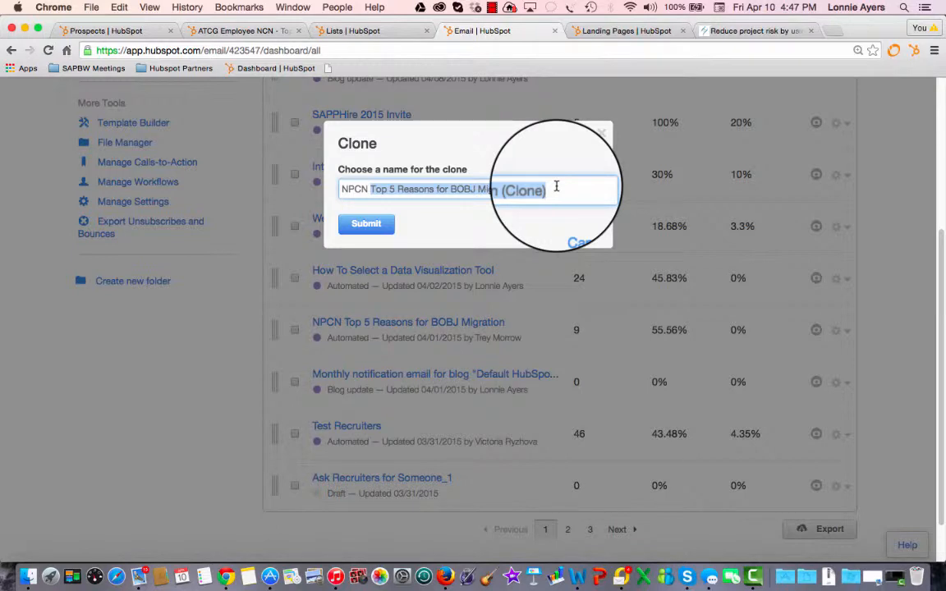
text(NPCN Reduce P)
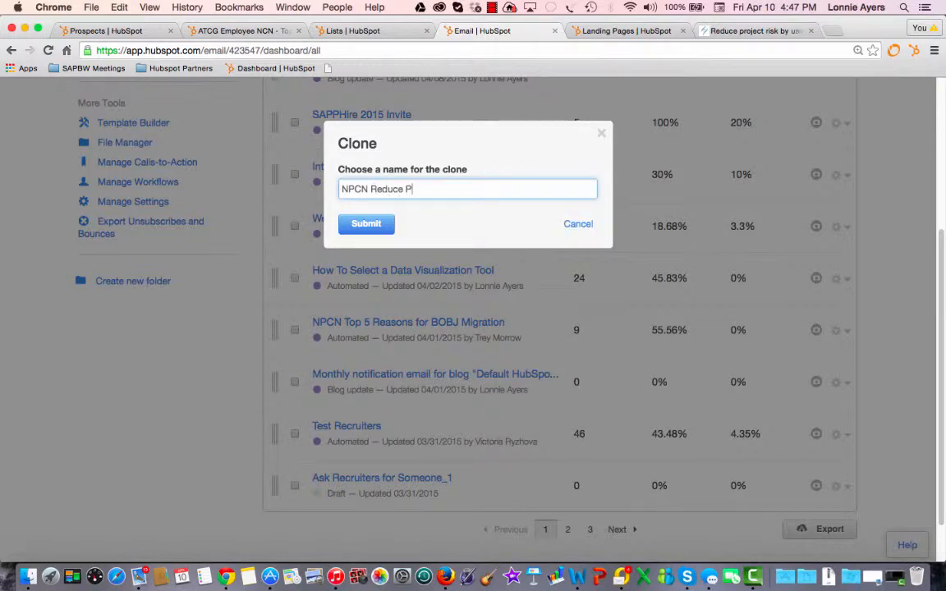
text(roject Risk by Using an RDS)
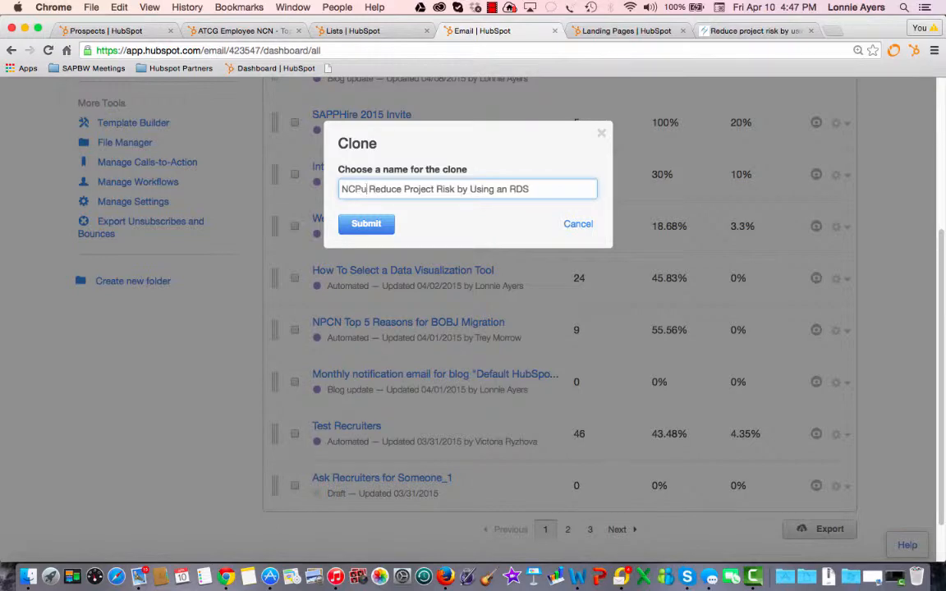
click(366, 224)
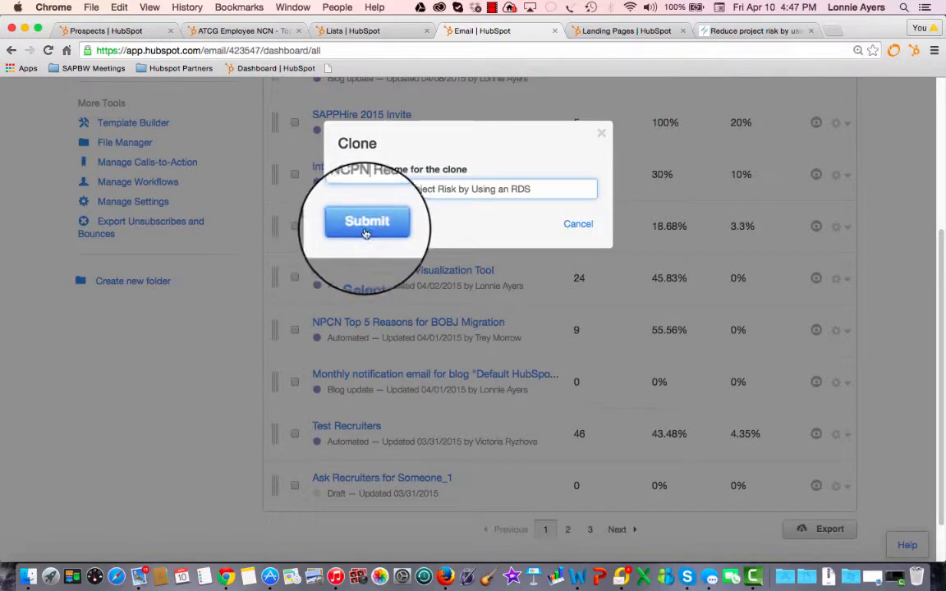
click(367, 221)
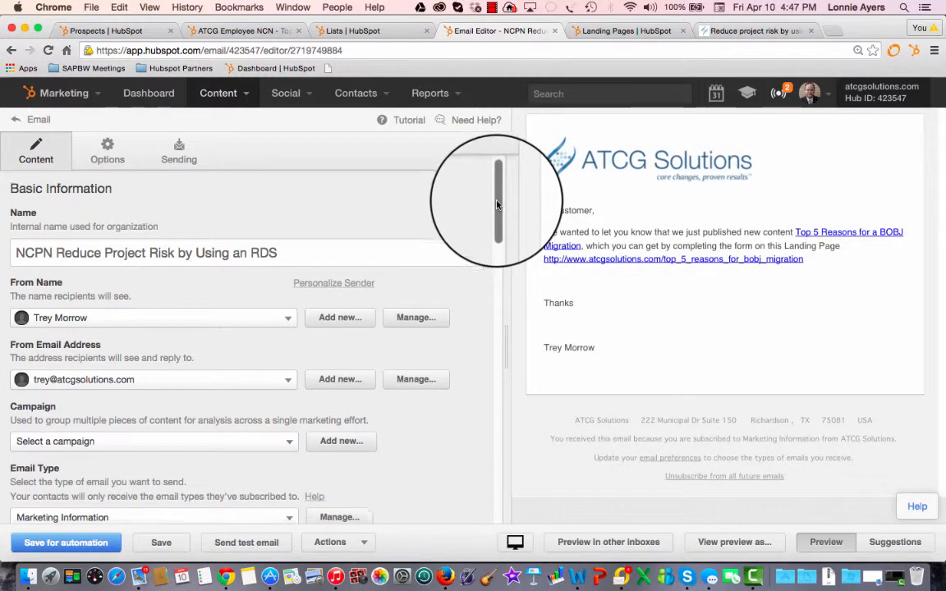
Step: Retitle the email body 'Reduce Project Risk by Using an RDS' with the new landing page URL
scroll(down, 3)
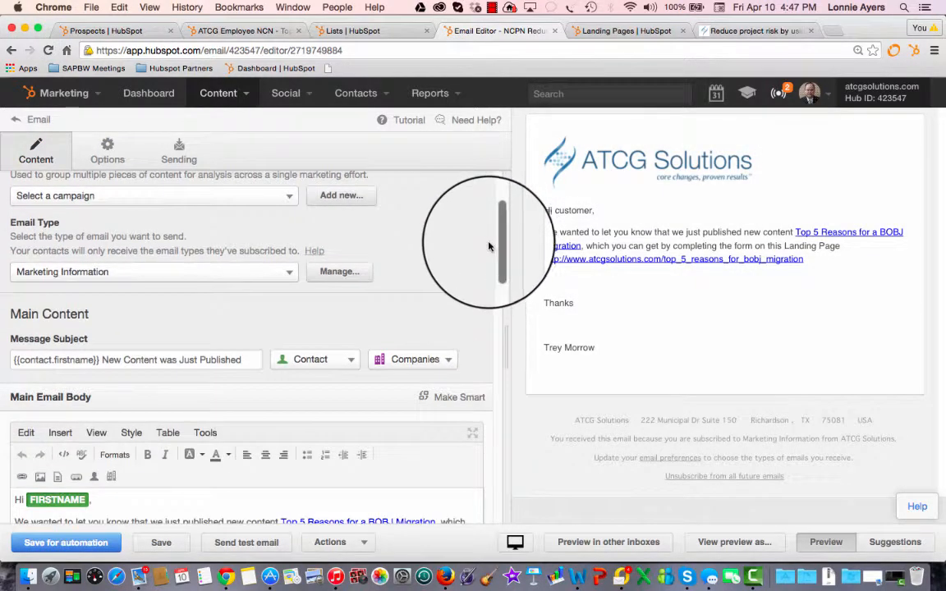
scroll(down, 3)
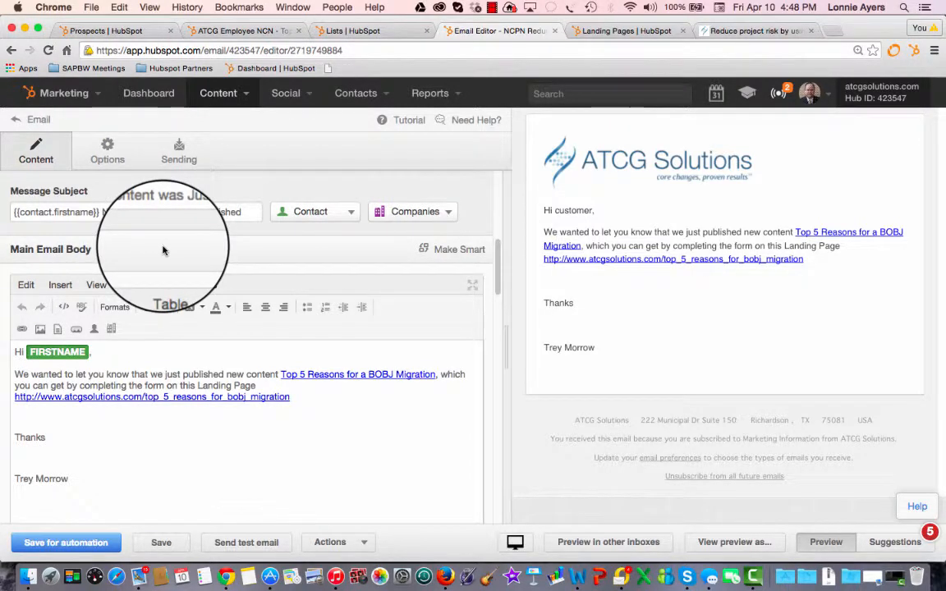
double_click(403, 375)
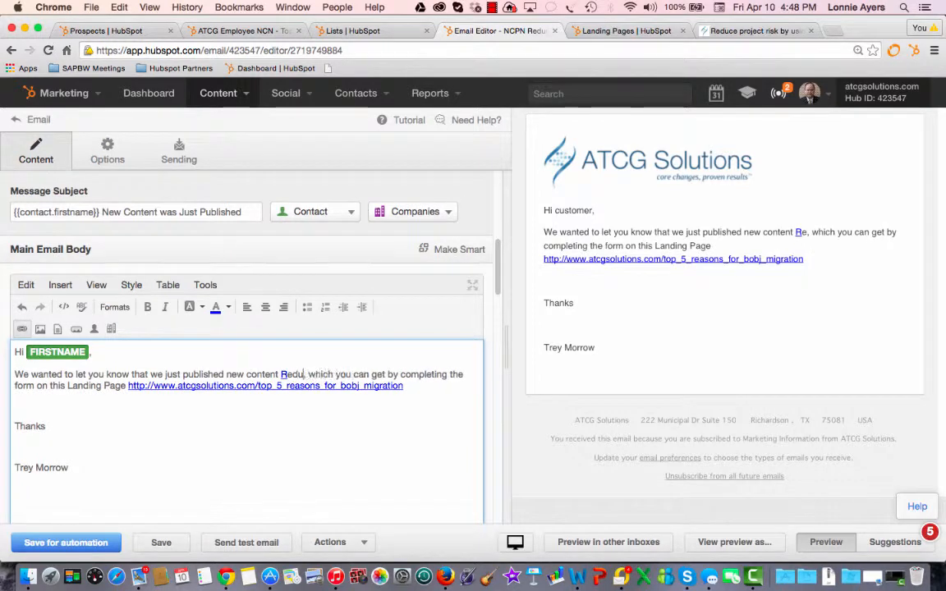
text(ce Project Risk by Using an RDS)
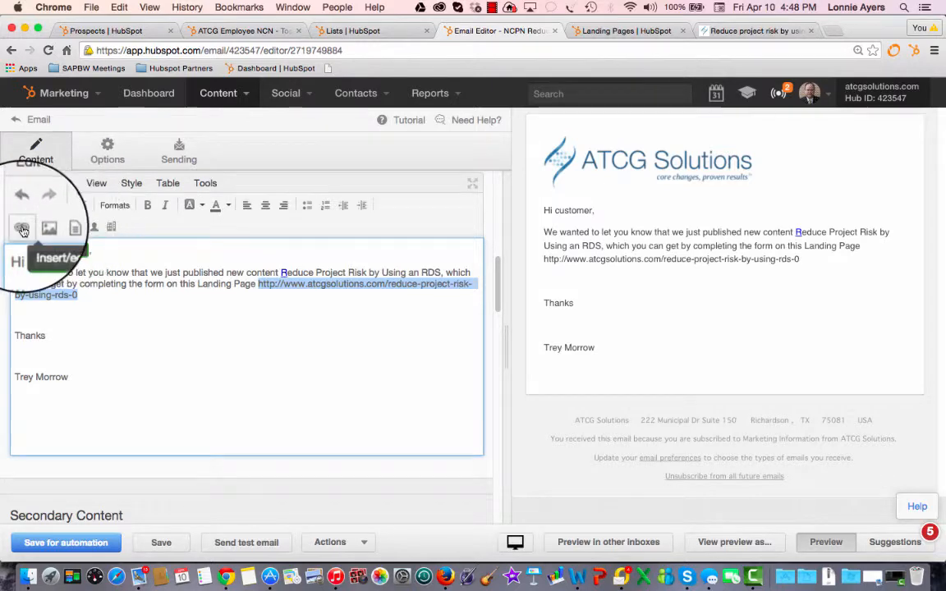
Step: Hyperlink the address text to the LP_Reduce project risk by using RDS page
click(23, 229)
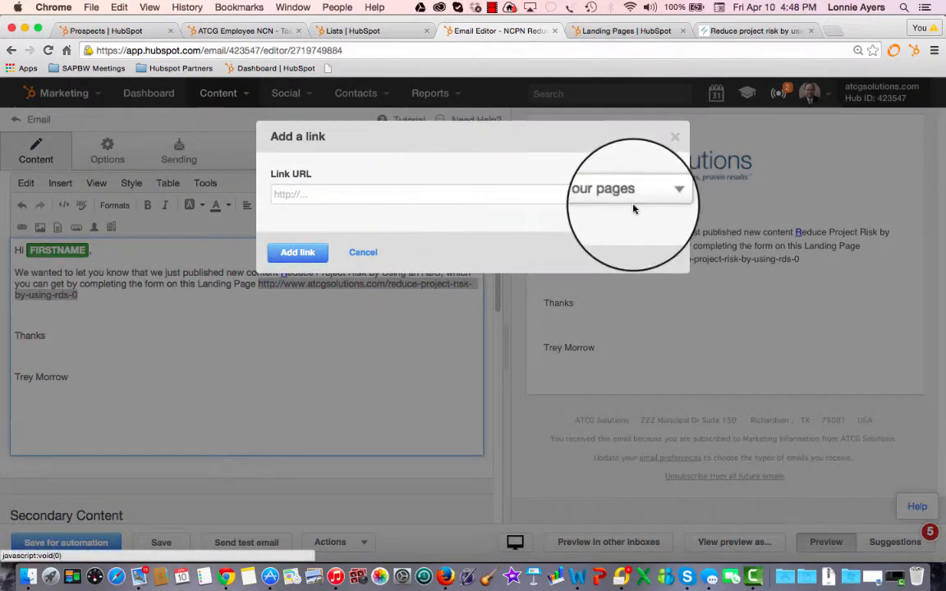
click(628, 189)
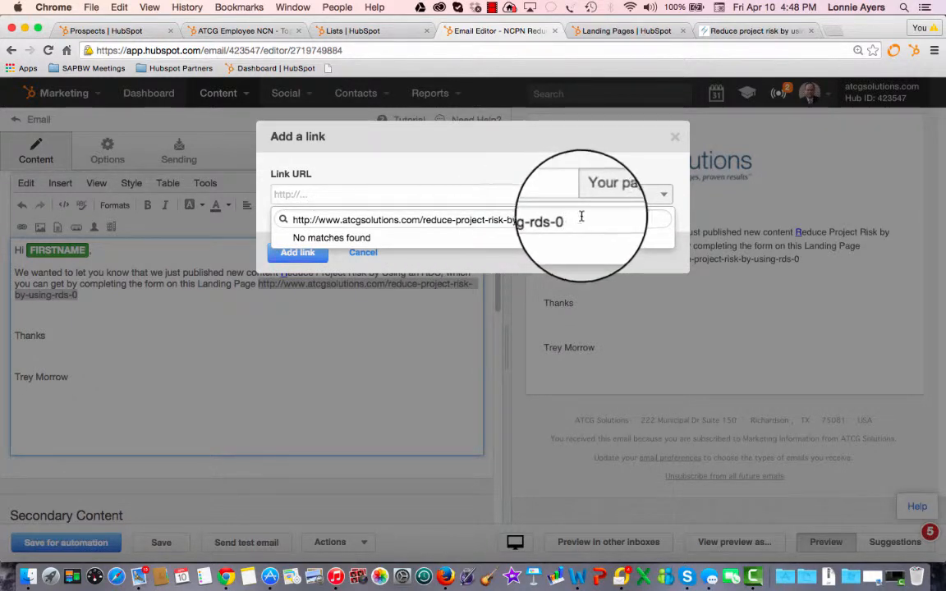
click(626, 194)
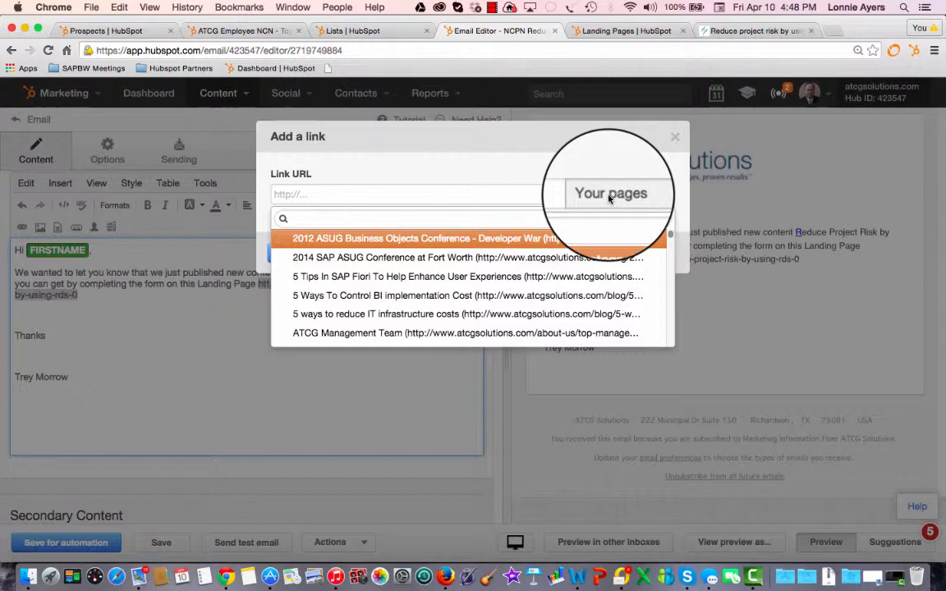
text(project)
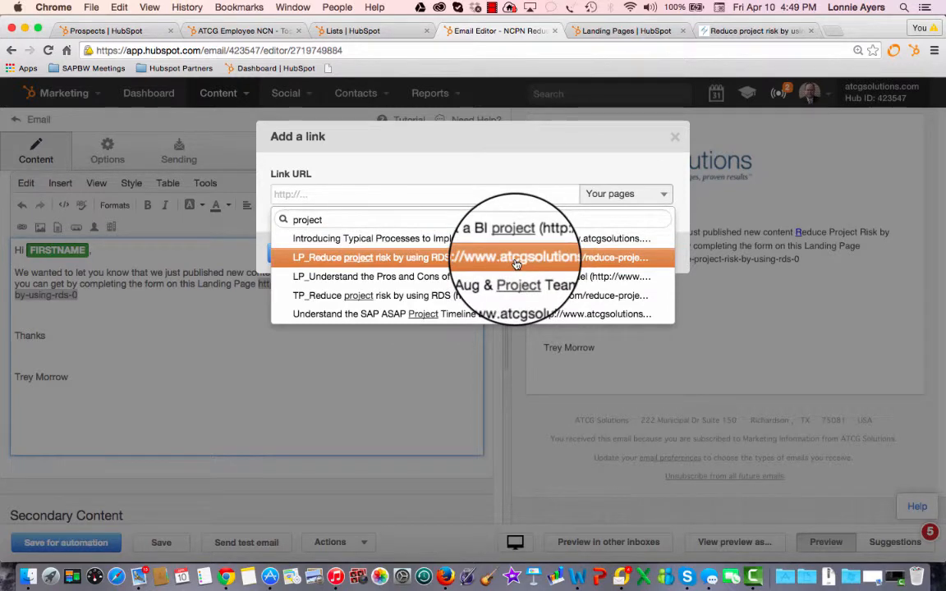
click(370, 257)
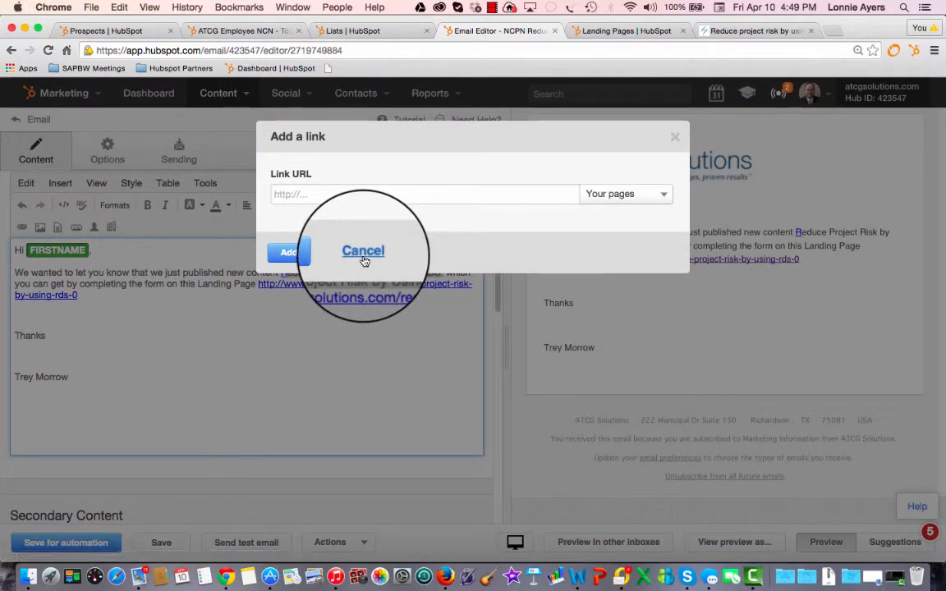
click(363, 250)
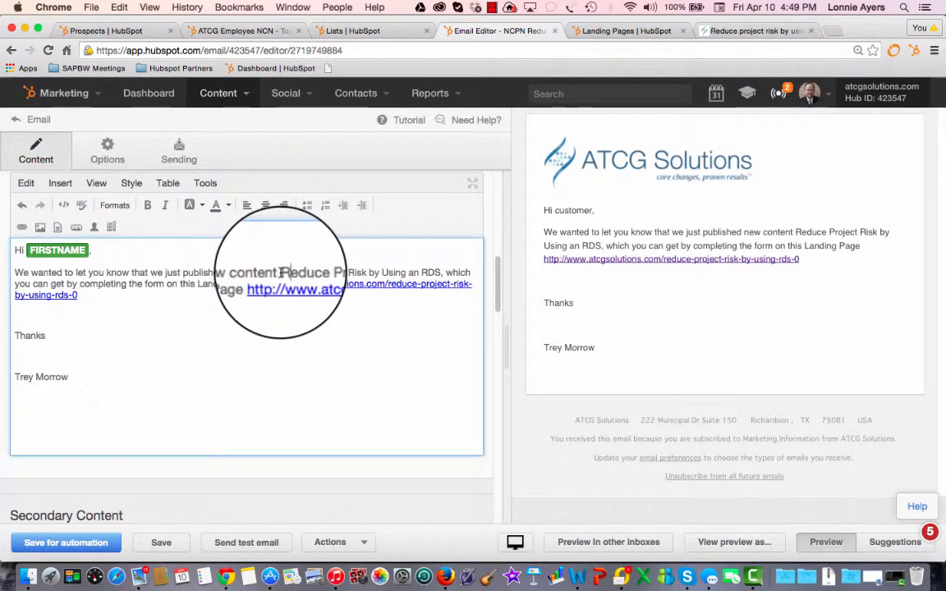
Step: Link the 'Reduce Project Risk by Using an RDS' title to the LP_Reduce RDS landing page
drag(280, 272, 442, 272)
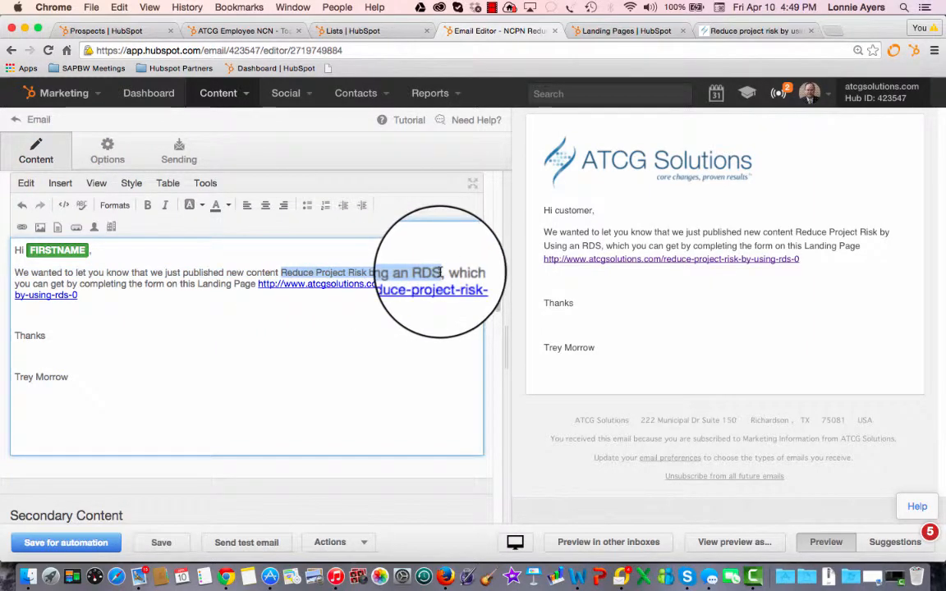
mouse_move(22, 228)
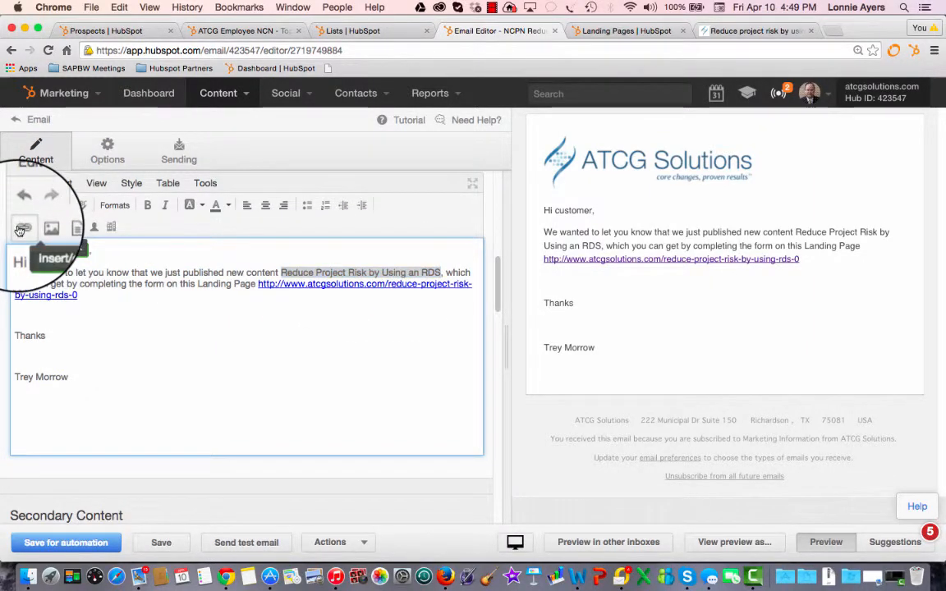
click(20, 227)
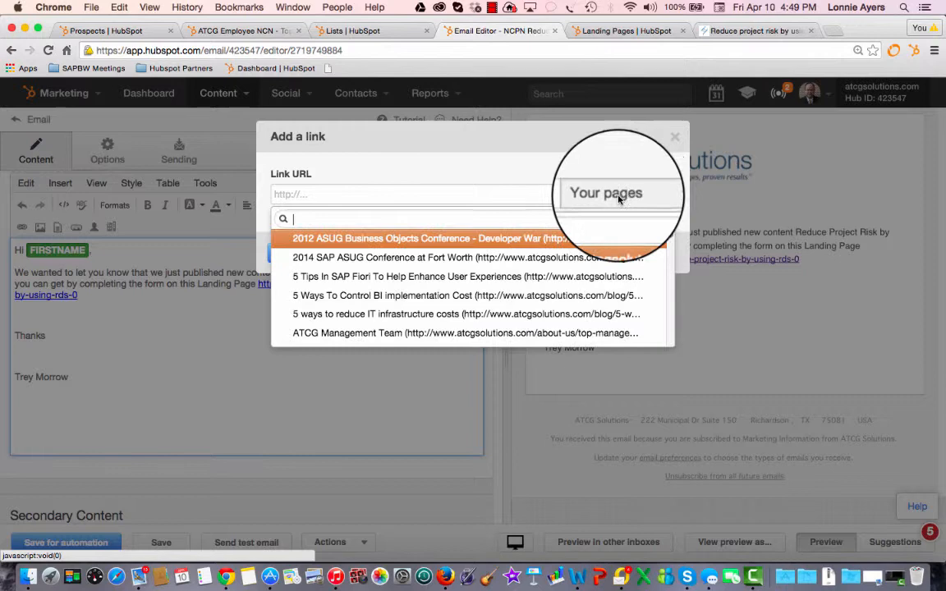
text(reduce)
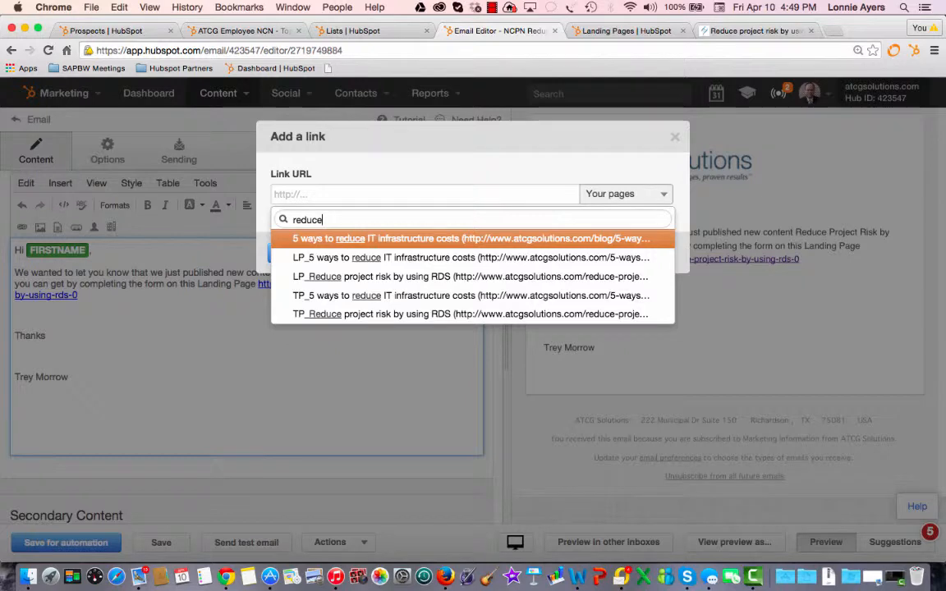
click(317, 276)
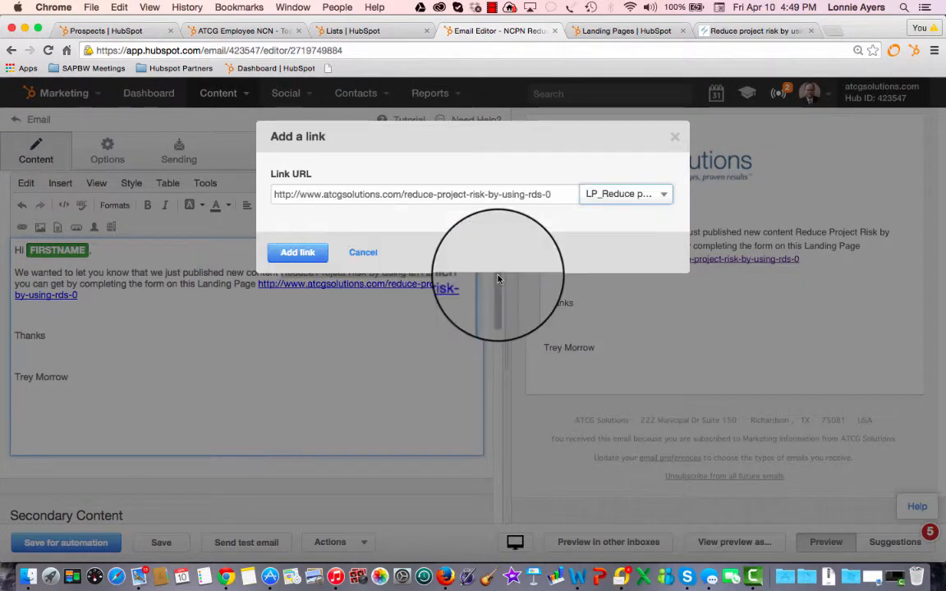
click(298, 252)
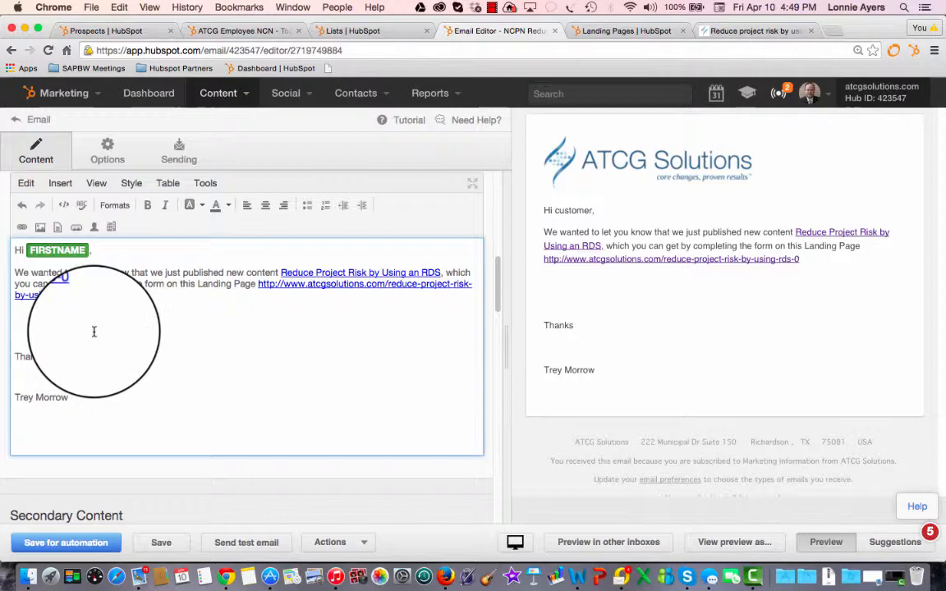
mouse_move(75, 227)
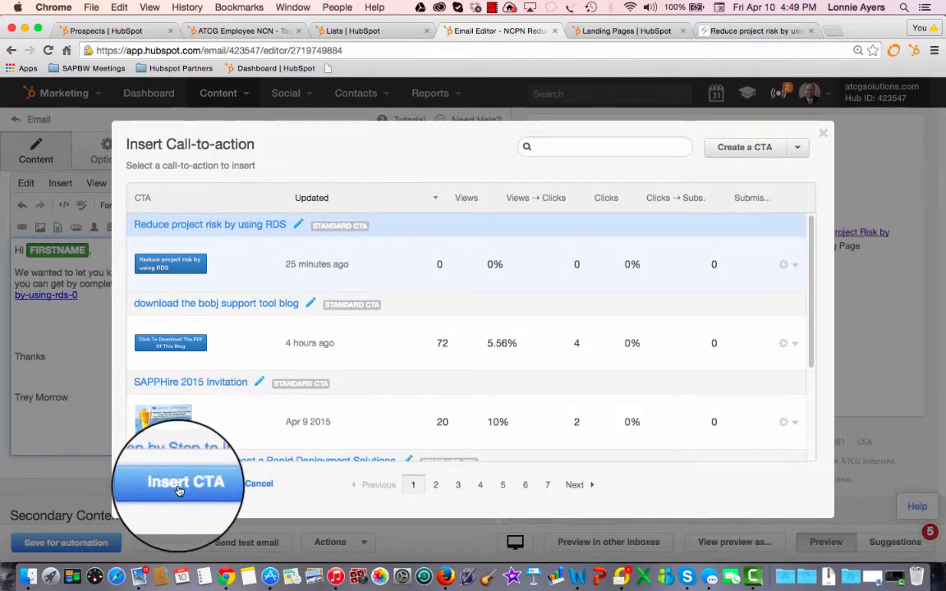
Step: Insert the 'Reduce project risk by using RDS' CTA and sign off as The Marketing Team
click(186, 483)
text(The M)
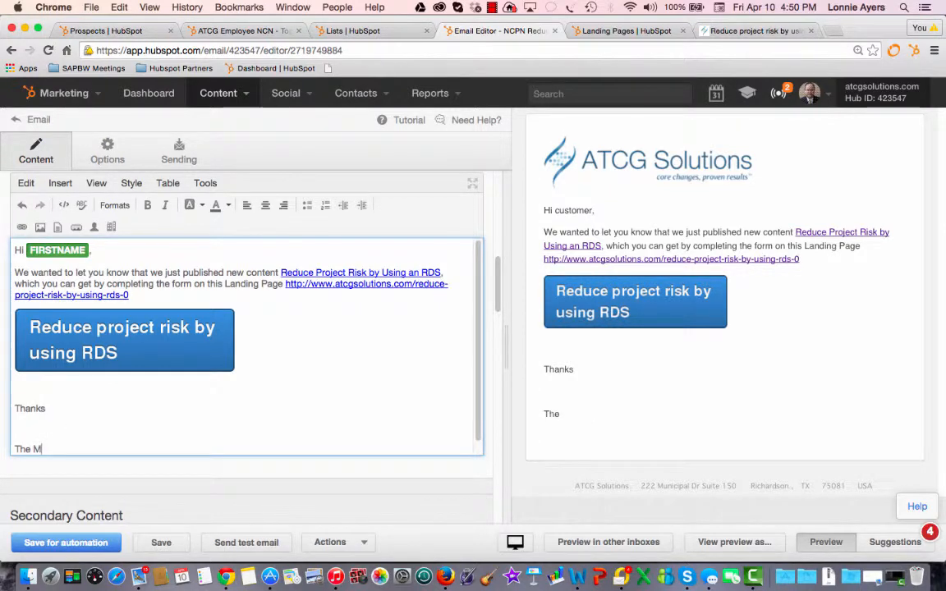
text(arketing Team)
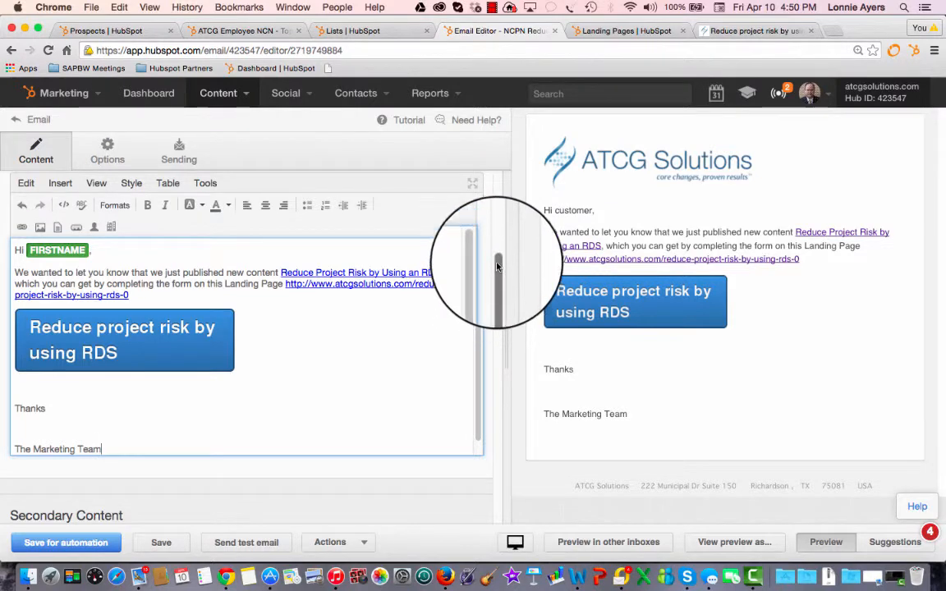
click(107, 148)
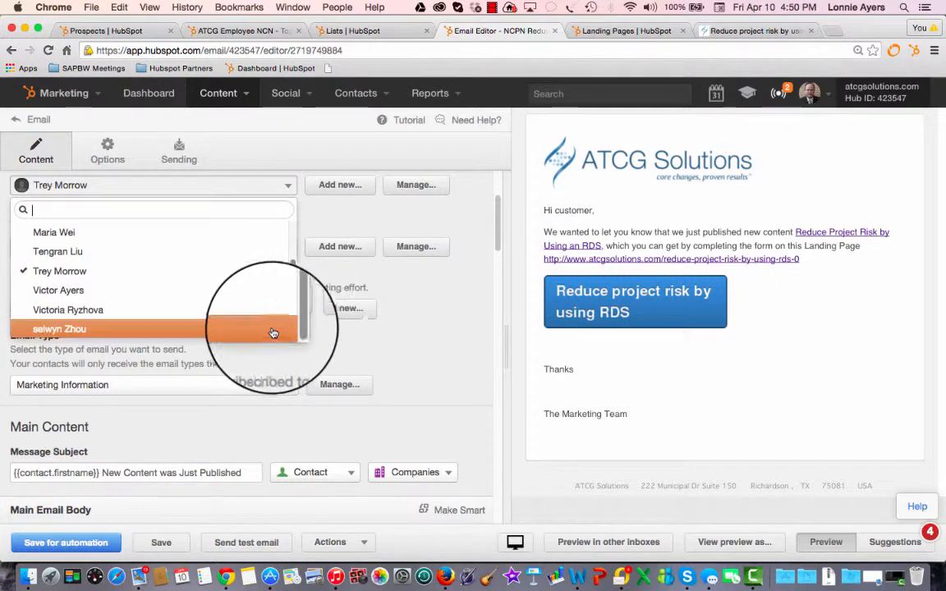
click(59, 328)
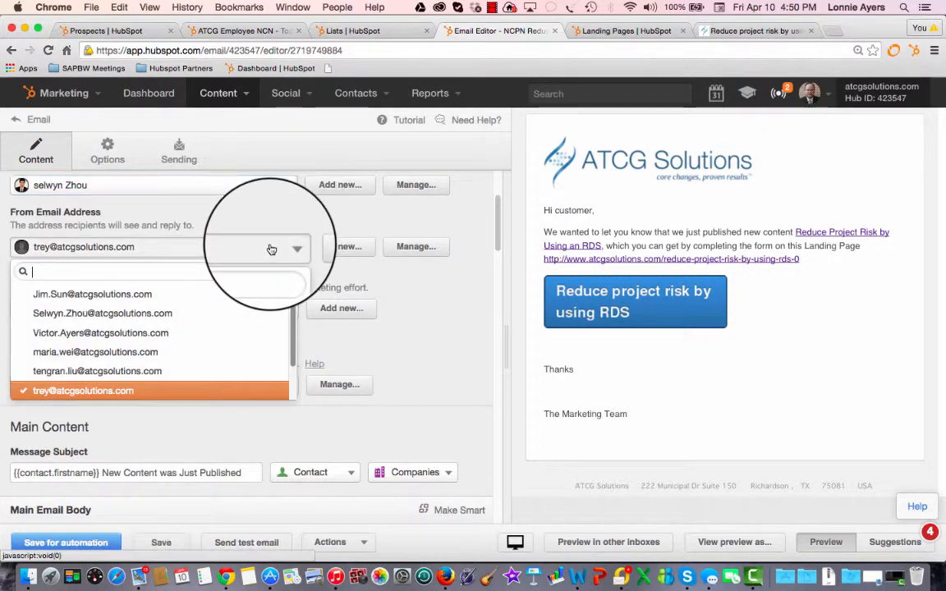
scroll(down, 3)
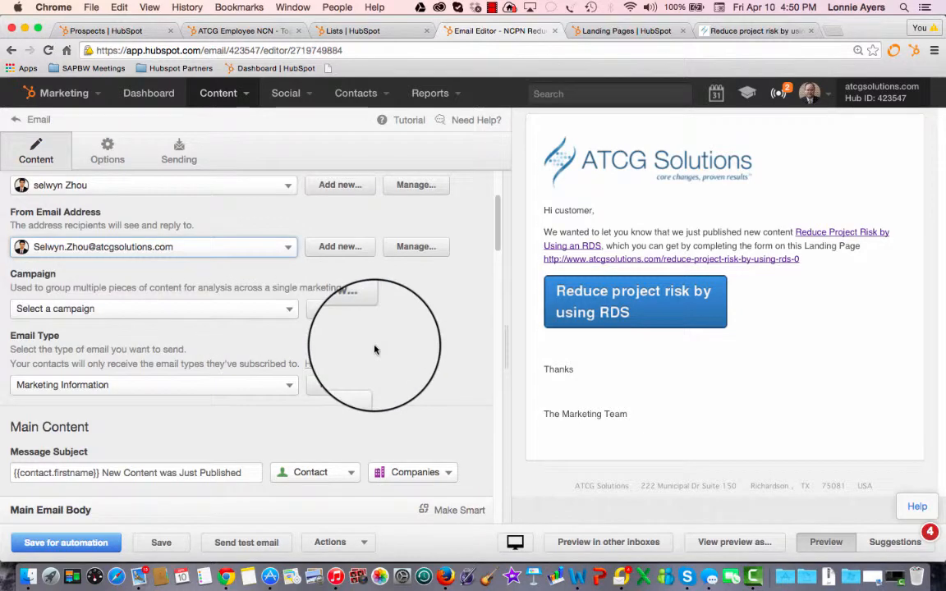
click(107, 150)
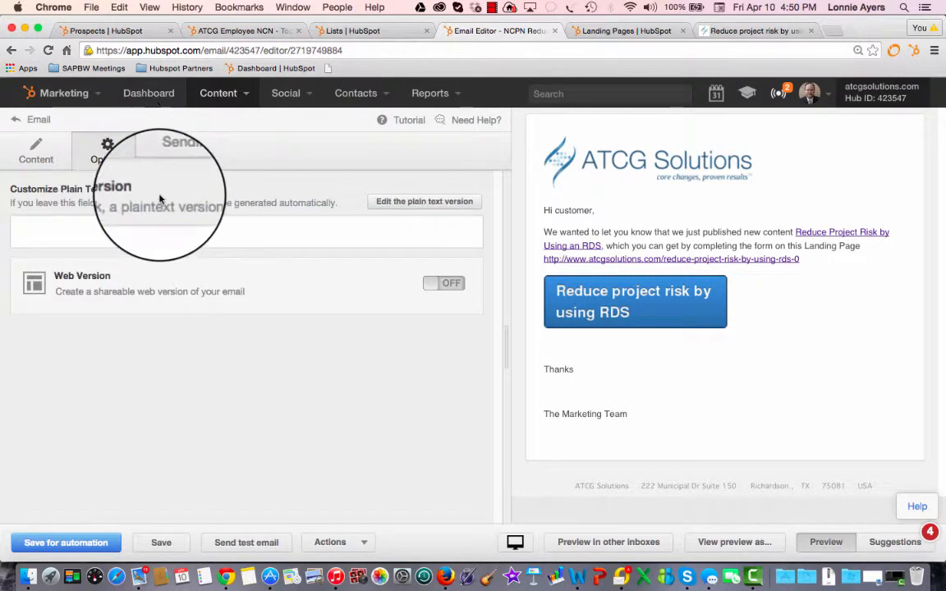
Step: Set the RDS email to send with automated workflows and save it for automation
click(178, 150)
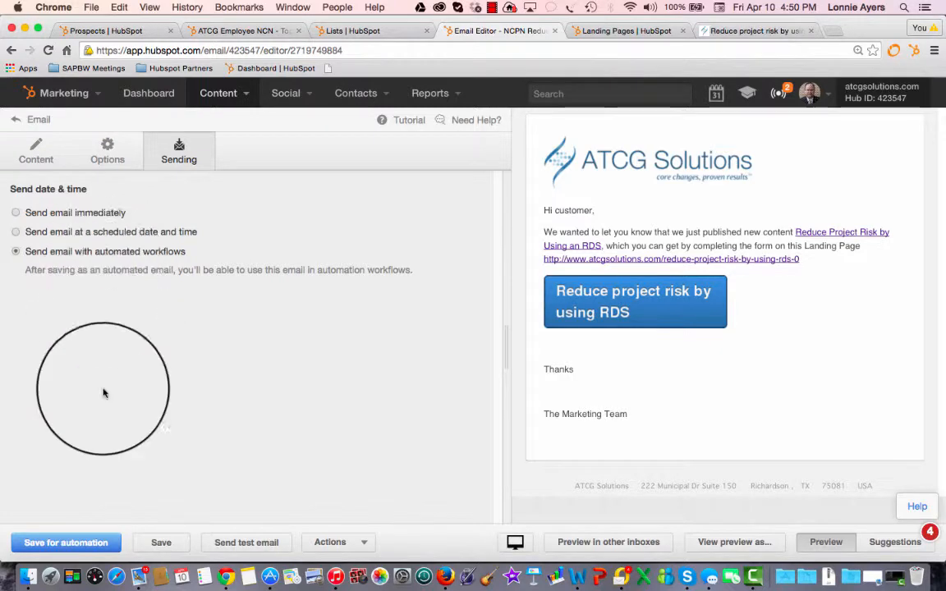
click(65, 542)
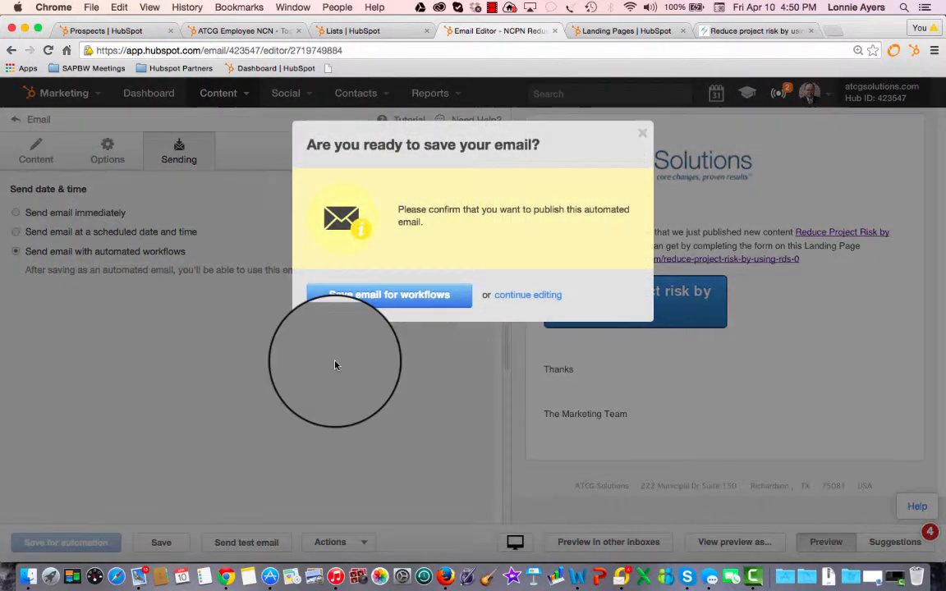
click(388, 295)
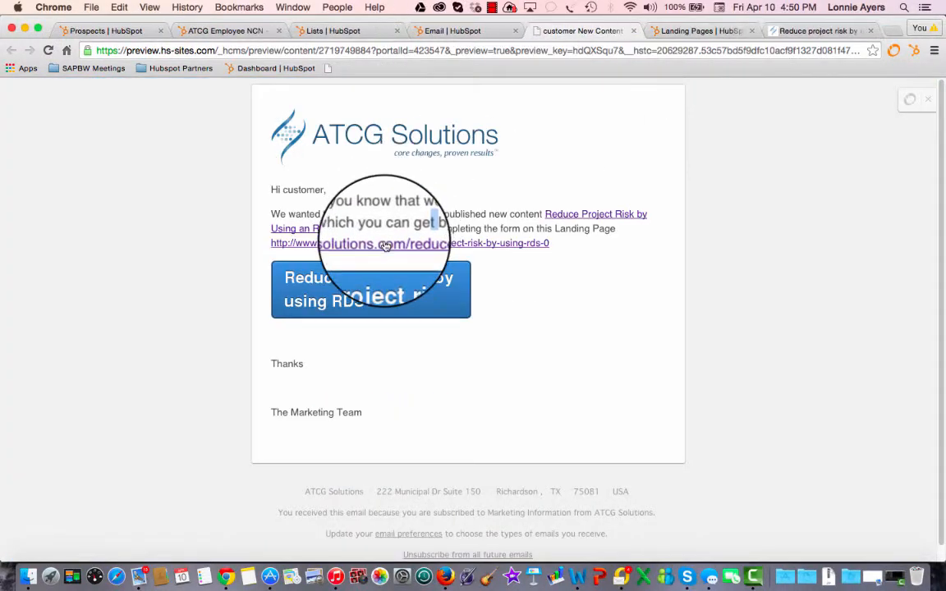
Step: Test the landing page link and the 'Reduce project risk' button in the email preview
click(385, 244)
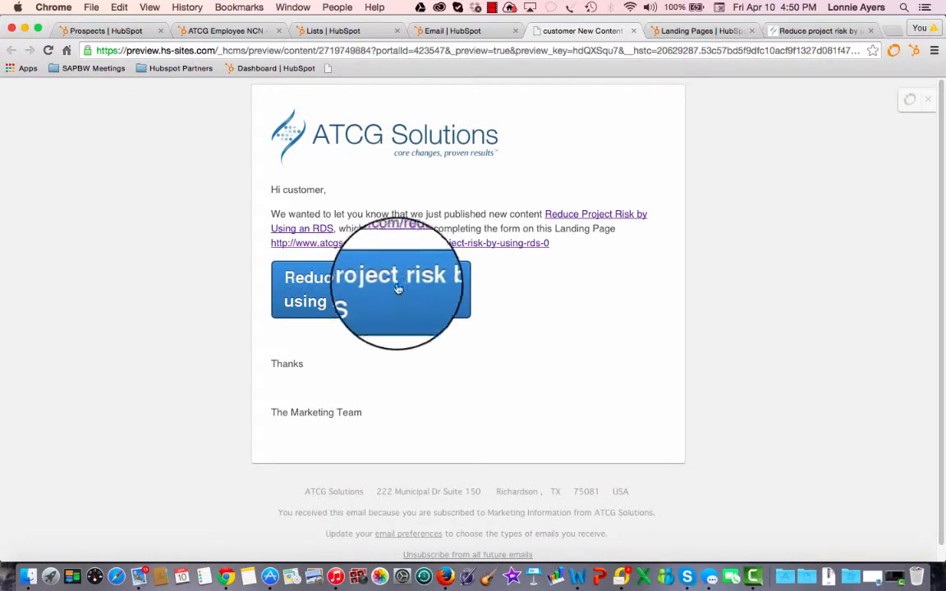
click(369, 289)
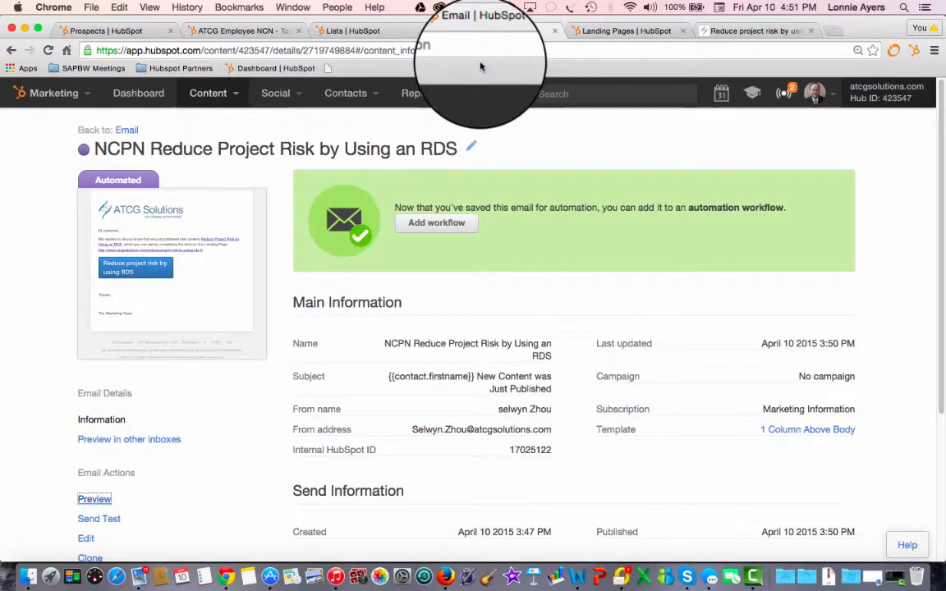
Step: Return to the saved email's details and go to Contacts > Workflows
click(345, 93)
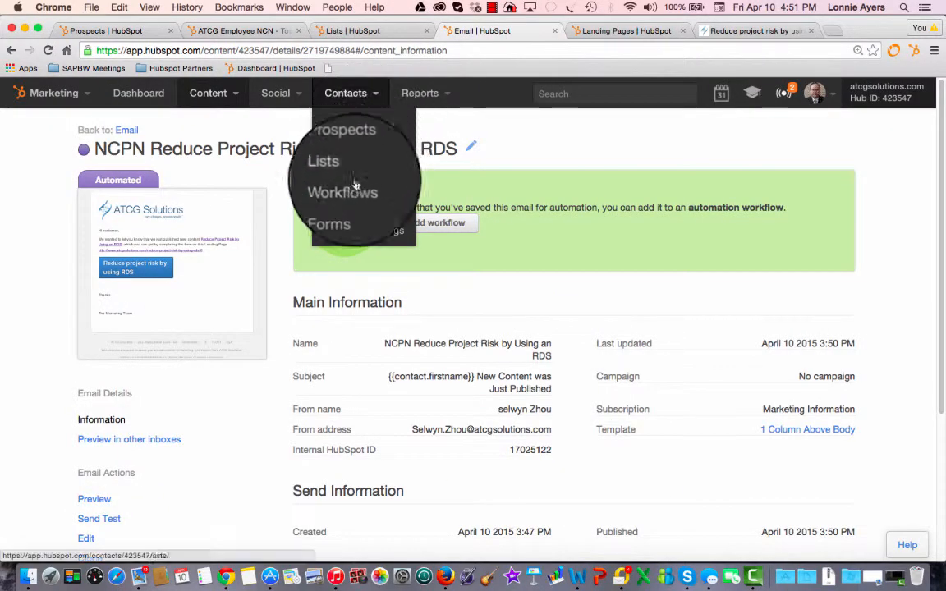
click(342, 189)
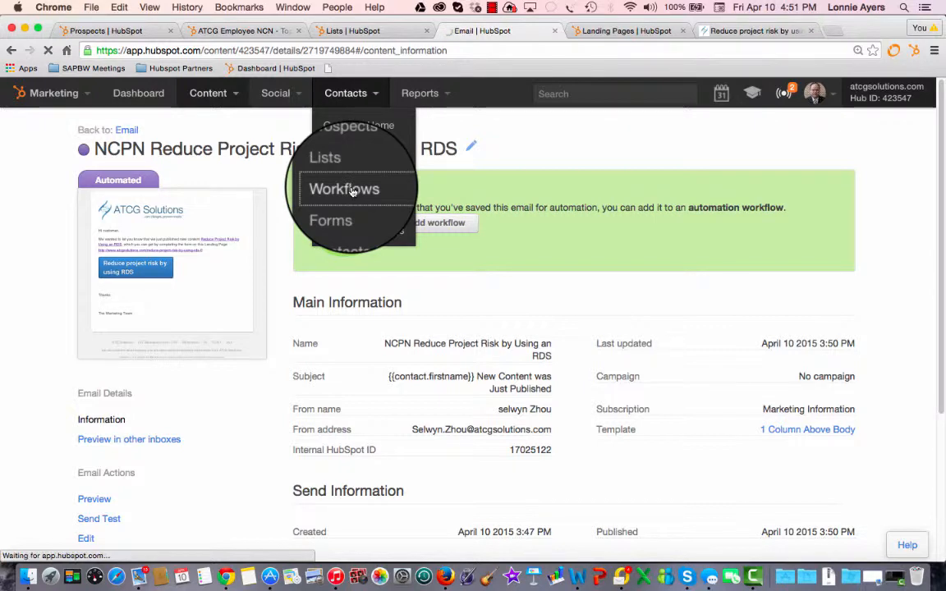
click(343, 189)
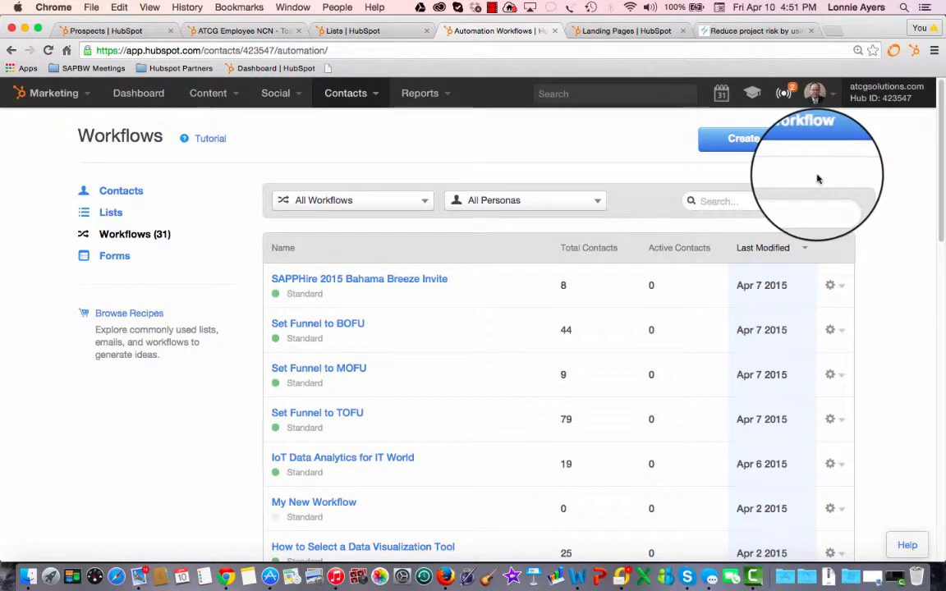
Step: Inspect the 'Top 5 Reasons for a BOBJ Migration' workflow, then return to clone it
scroll(down, 3)
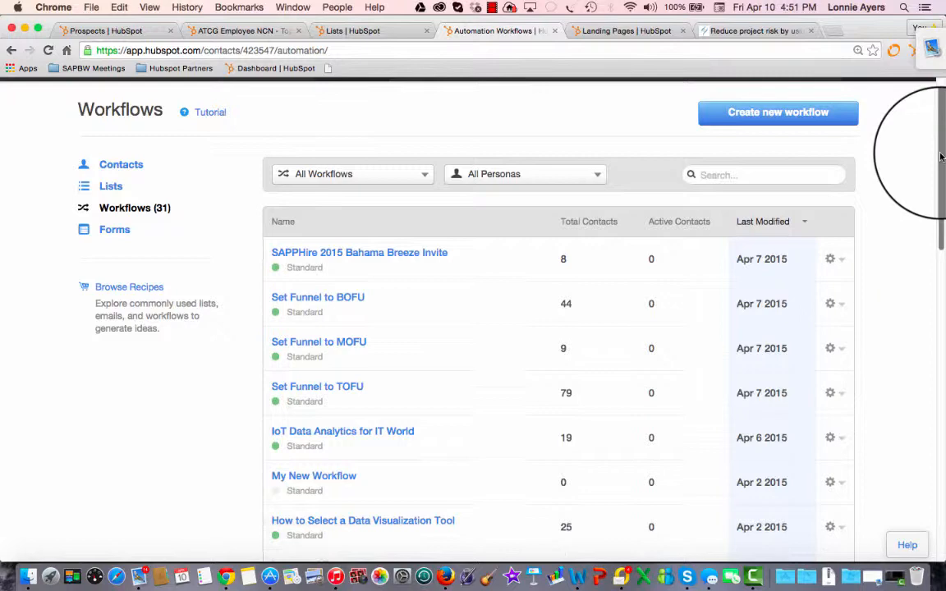
scroll(down, 3)
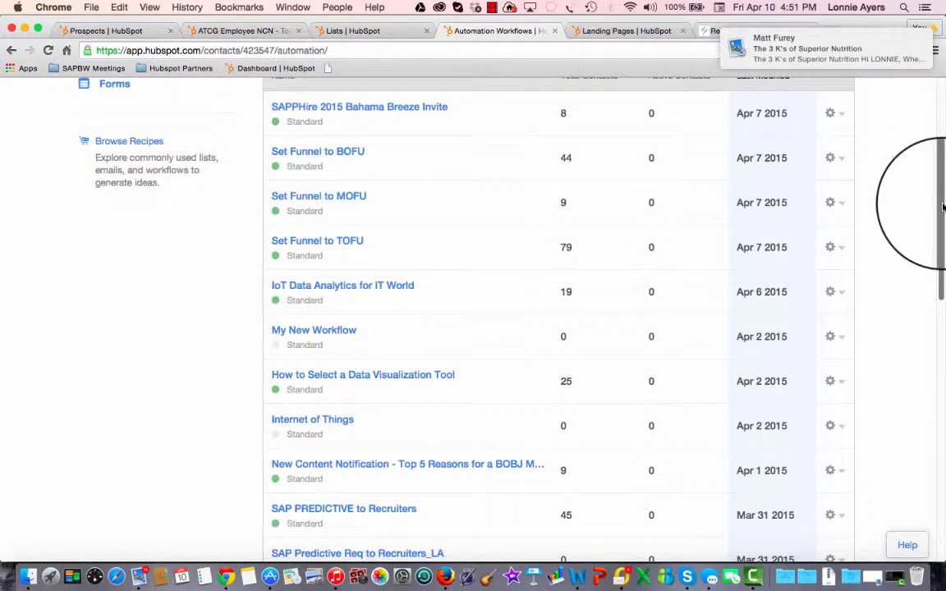
scroll(down, 3)
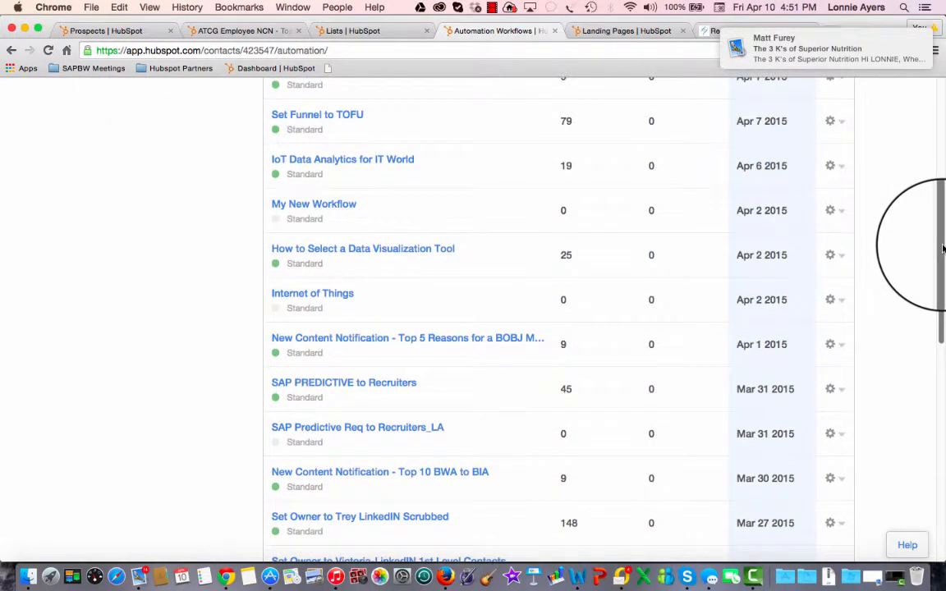
click(408, 339)
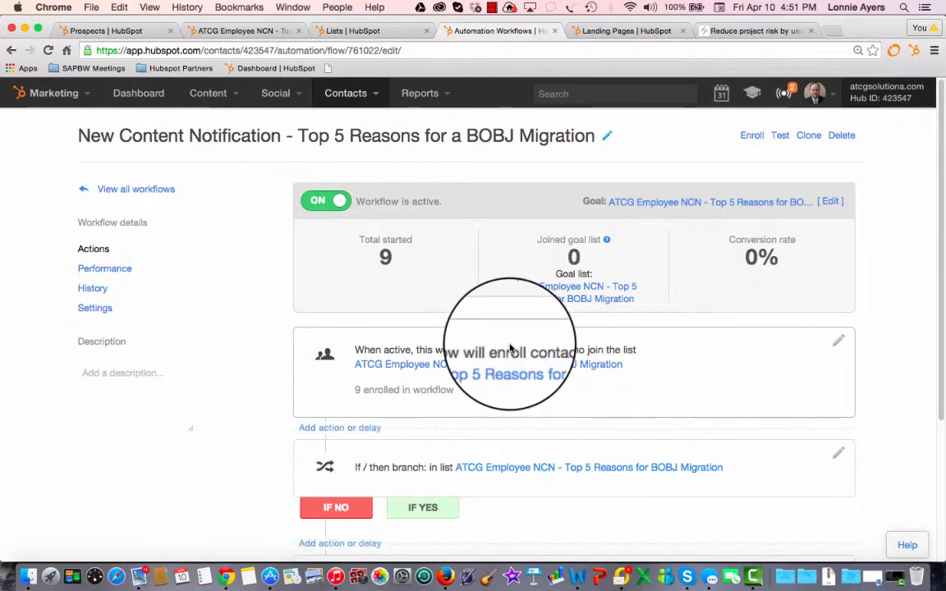
click(136, 189)
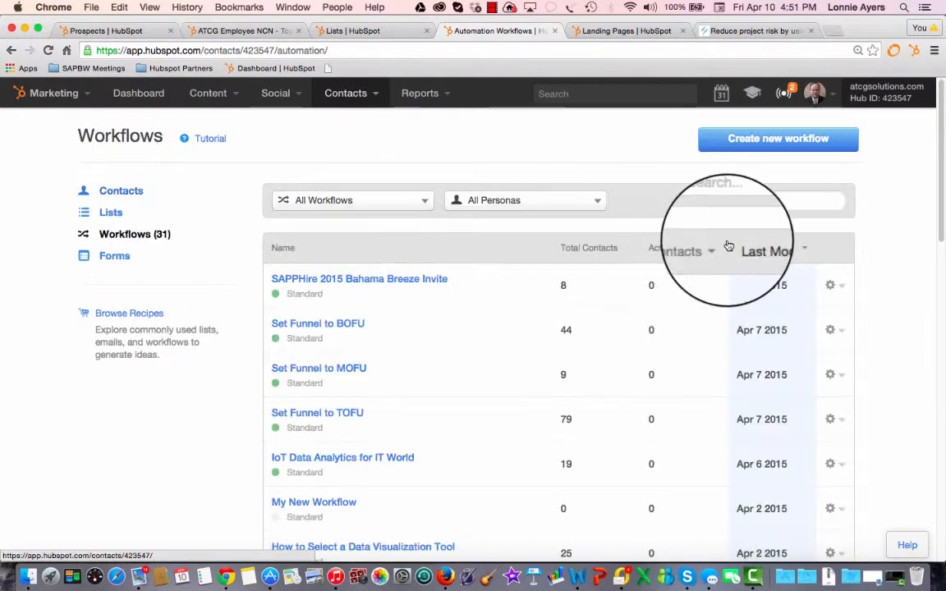
scroll(down, 3)
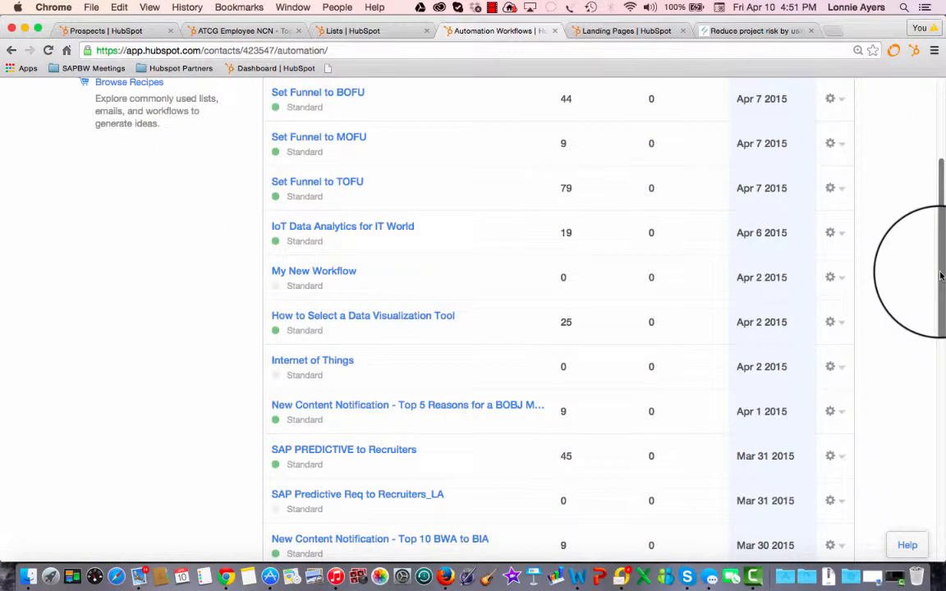
scroll(down, 3)
text(New Content Notification - Reduce)
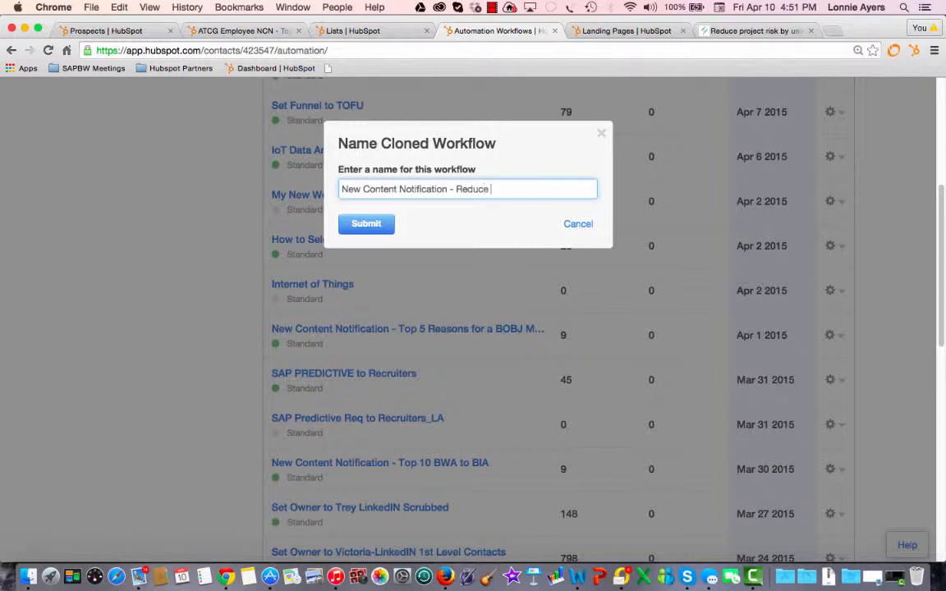
Step: Name the clone 'New Content Notification - Reduce Project Risk by Using an RDS' and submit
text(Project R)
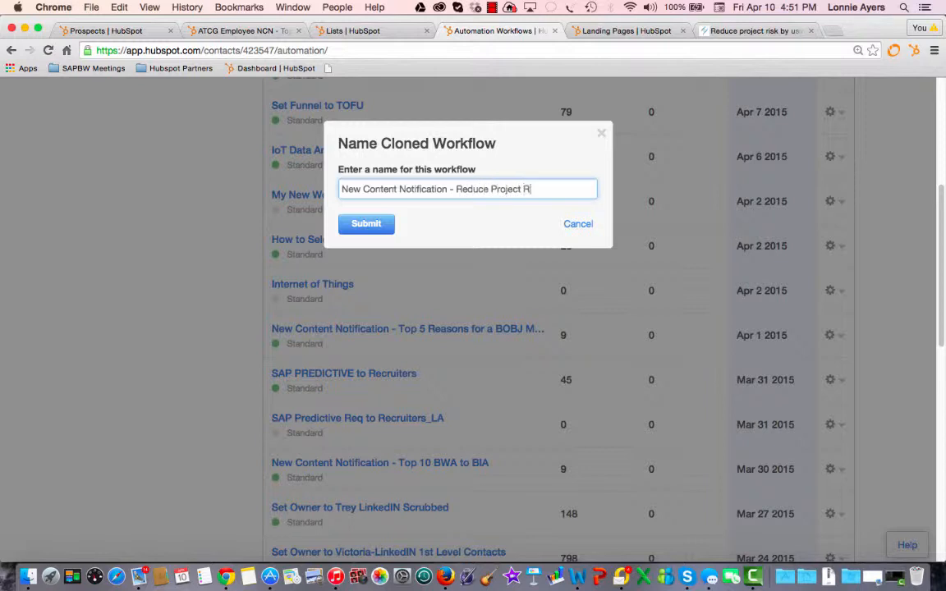
text(isk by)
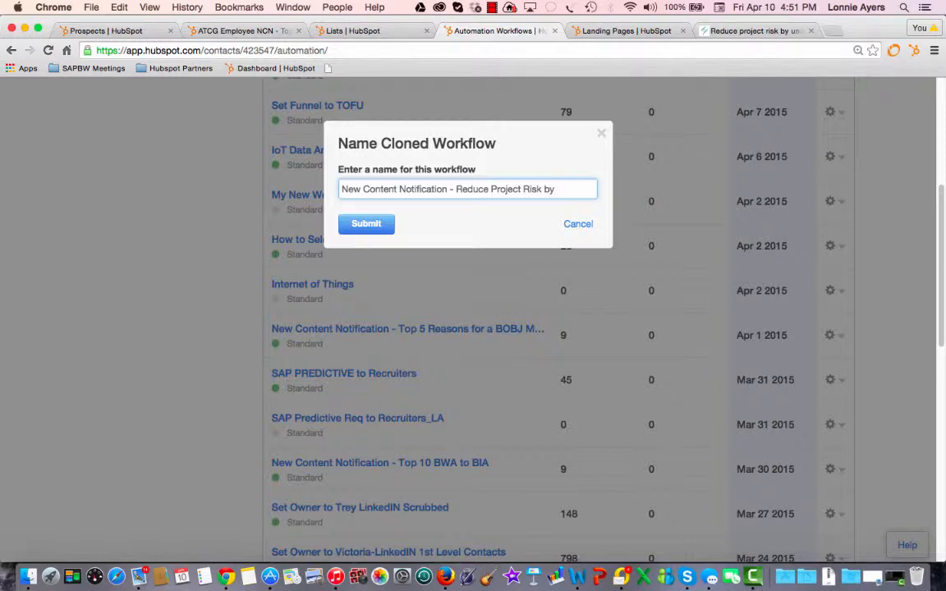
text(Using an RDS)
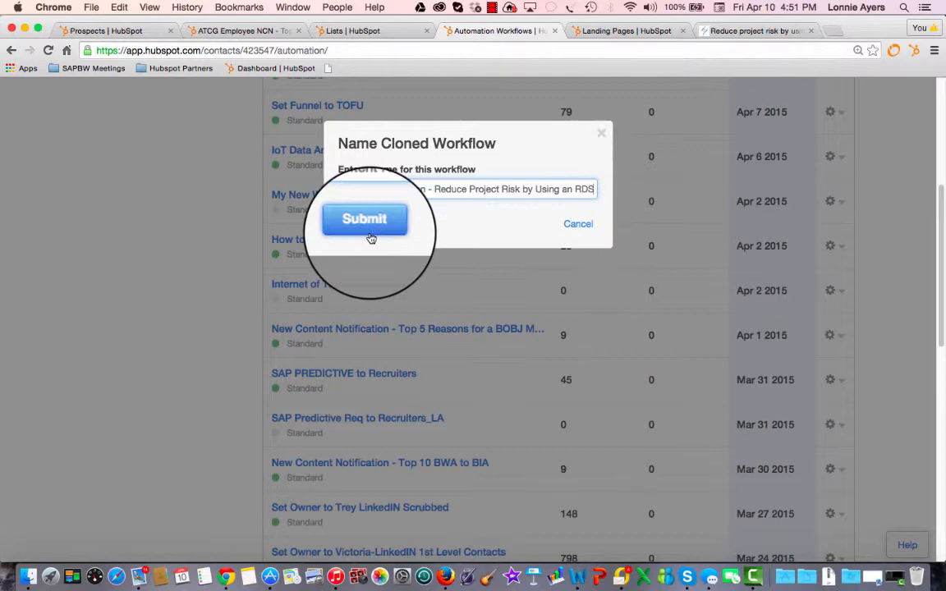
click(364, 218)
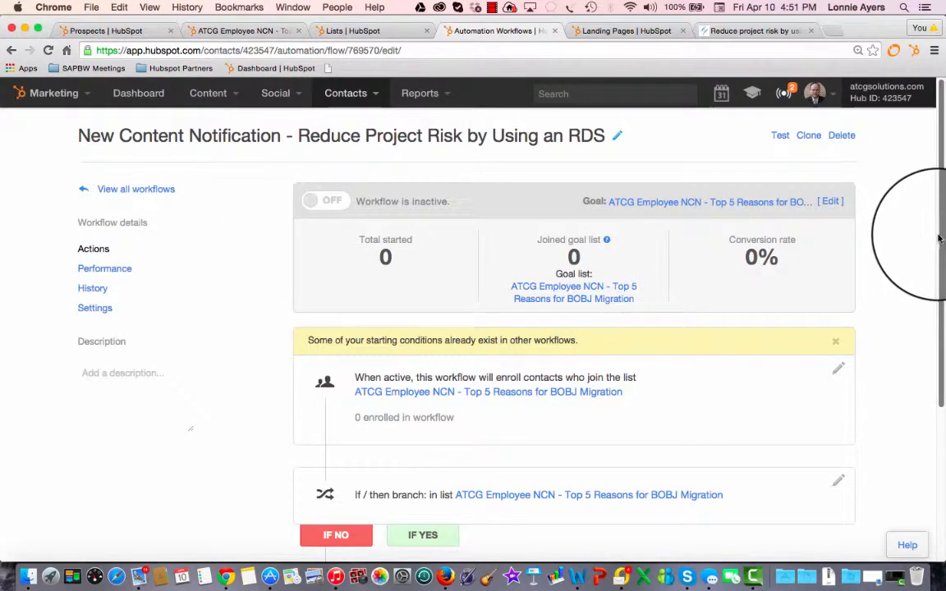
Step: Set enrollment to the 'rds' employee list, including existing contacts, then add an action
scroll(down, 3)
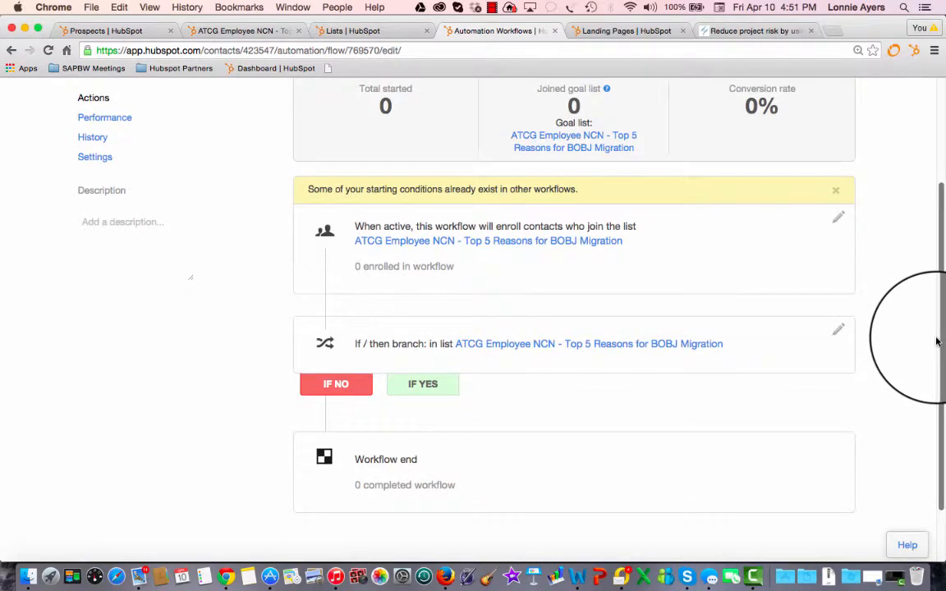
click(838, 216)
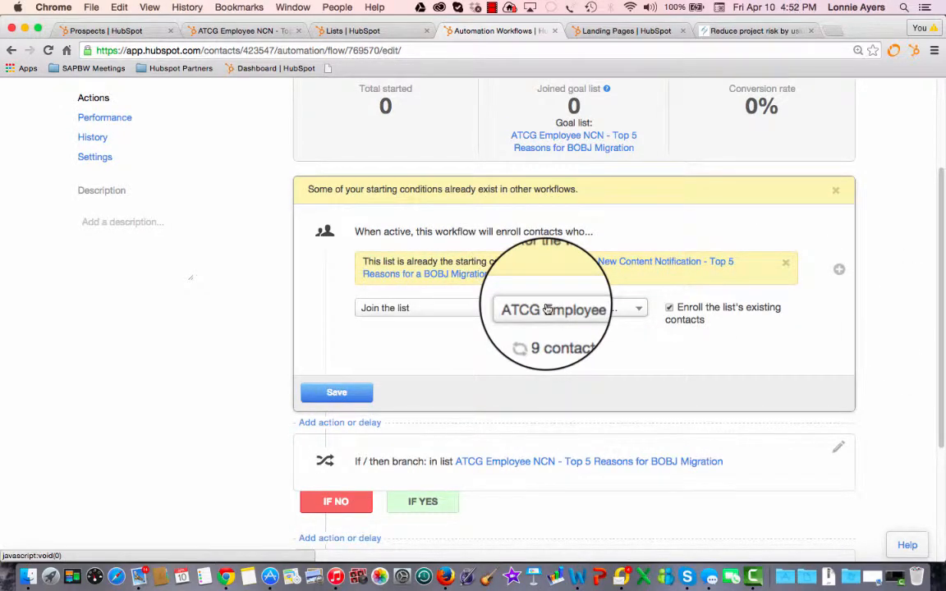
click(569, 308)
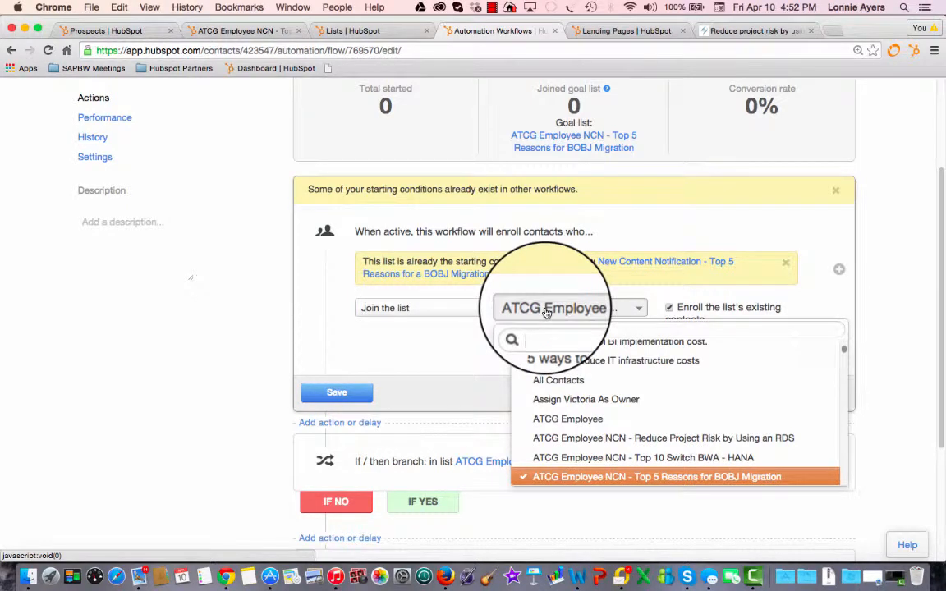
click(547, 339)
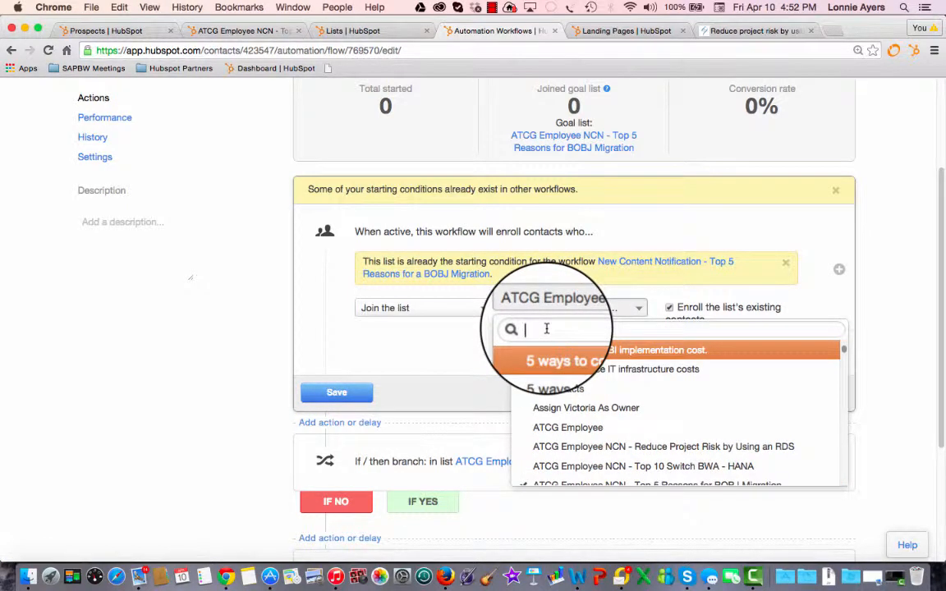
text(rds)
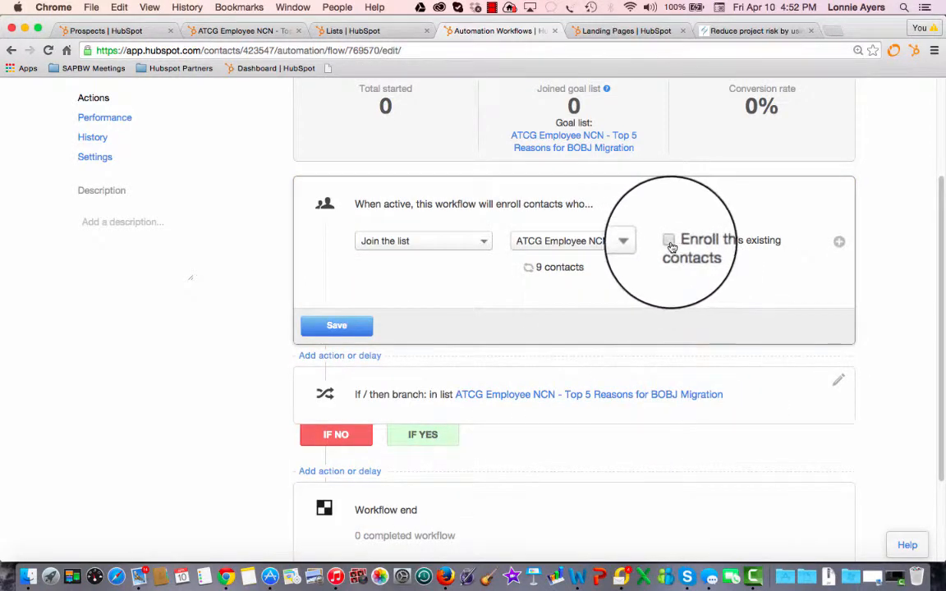
click(669, 241)
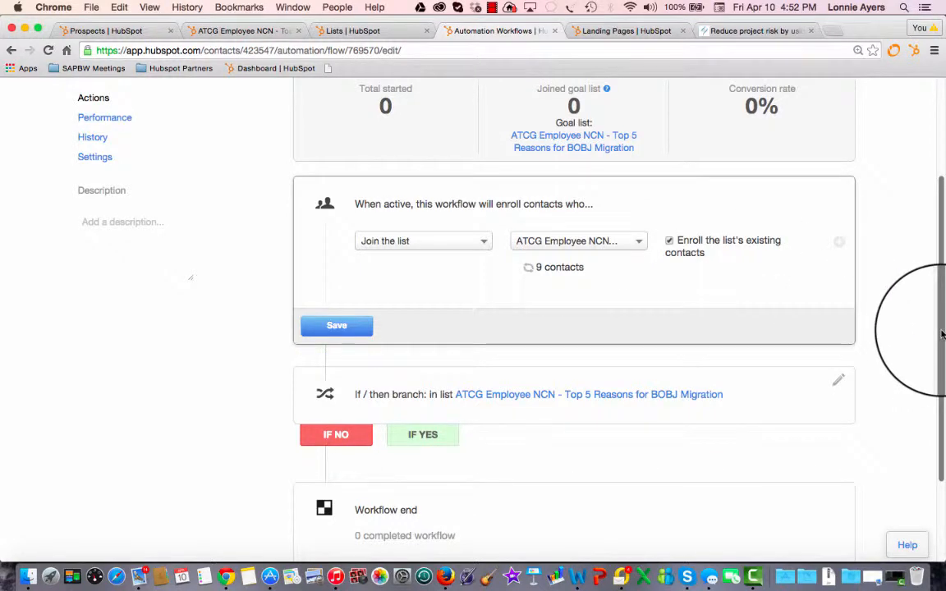
scroll(down, 3)
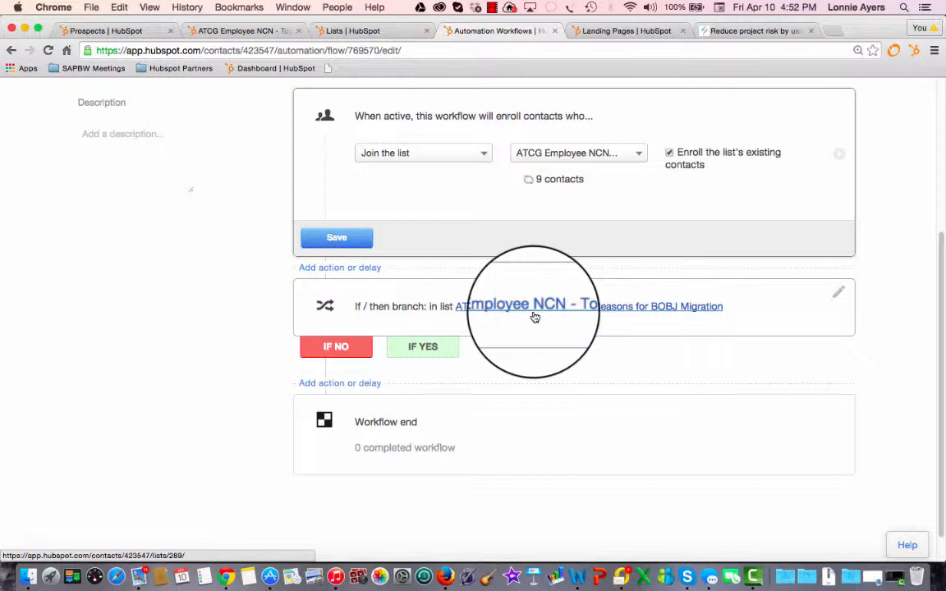
click(533, 306)
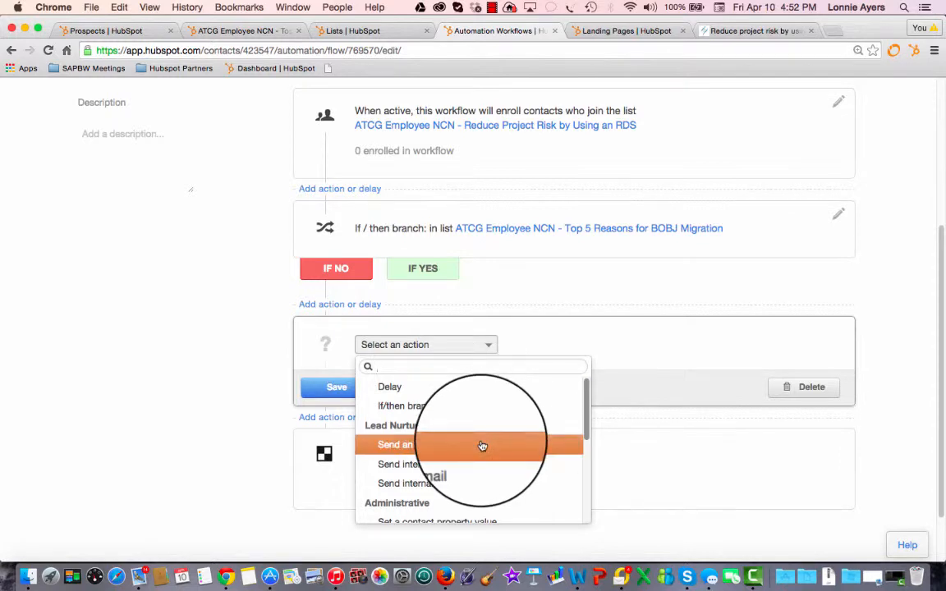
Step: Make the new action send the 'NCPN Reduce Project Risk by Using an RDS' email and save
click(418, 445)
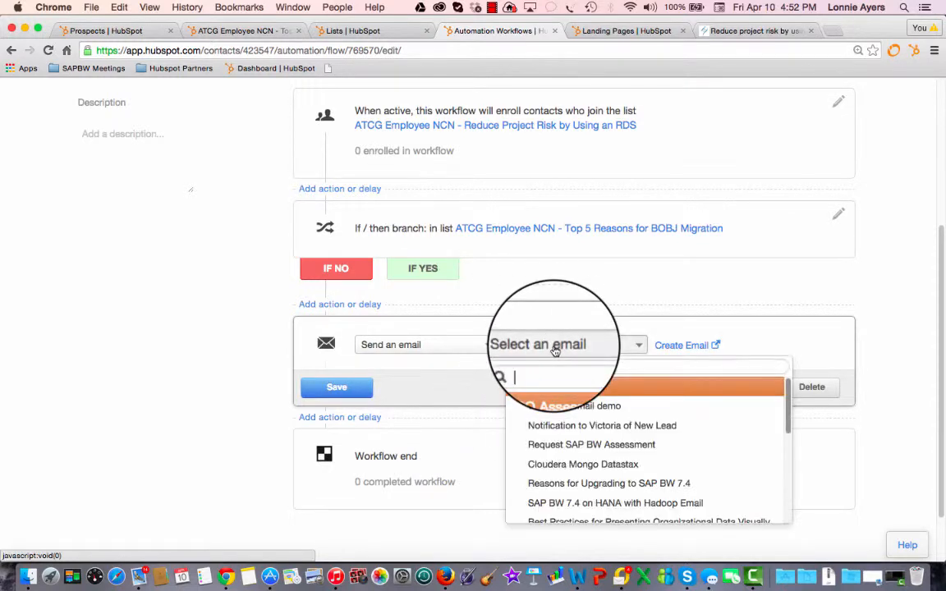
text(rd)
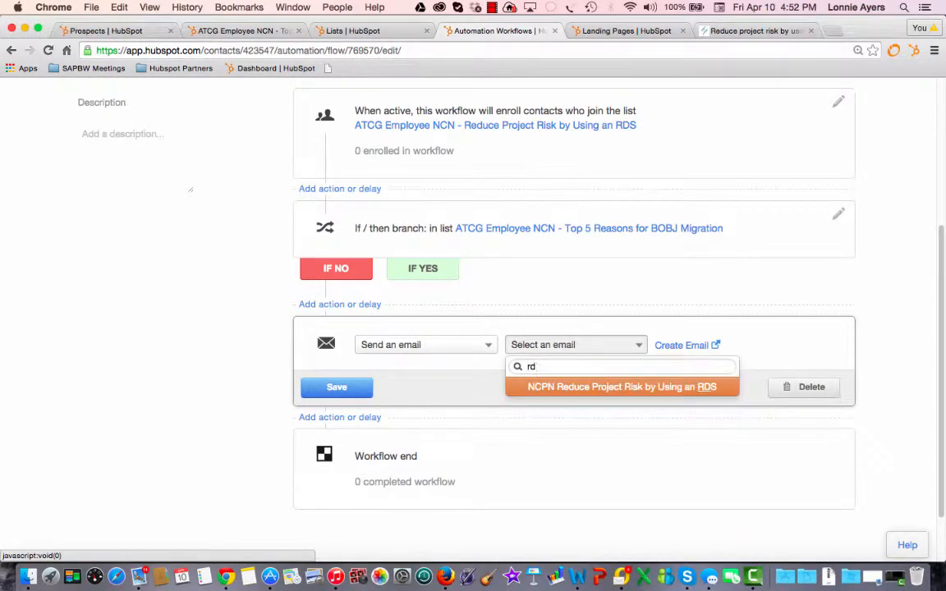
click(621, 387)
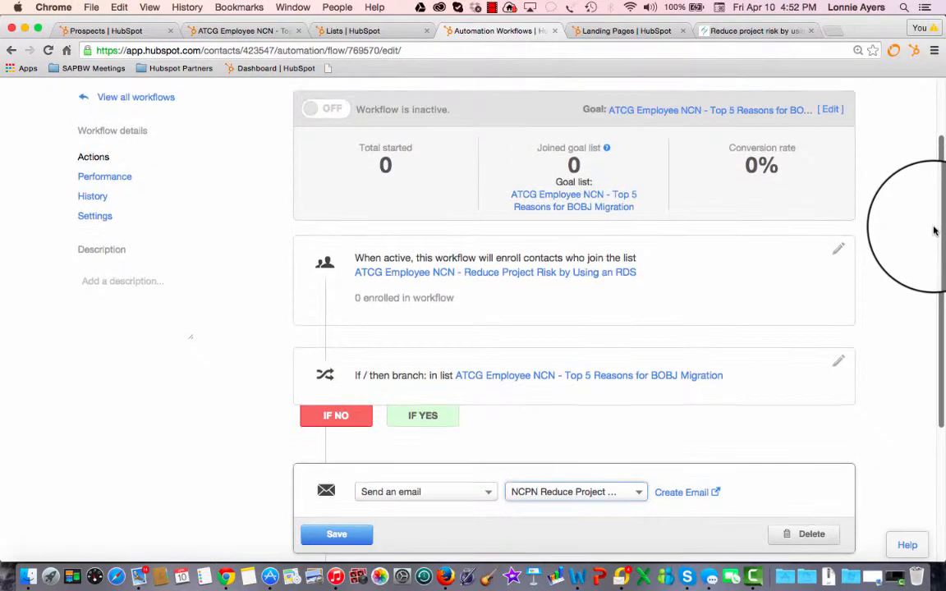
scroll(down, 3)
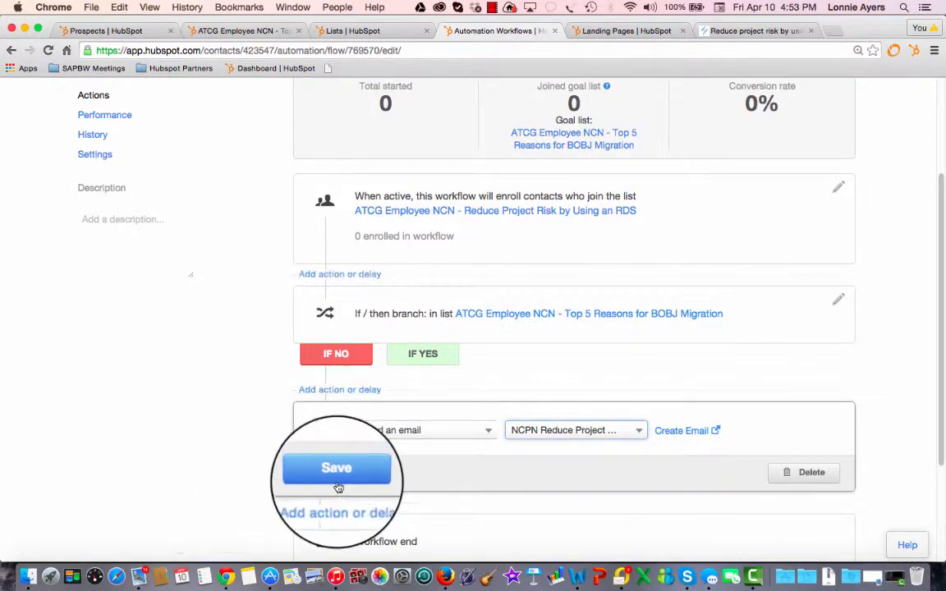
click(336, 468)
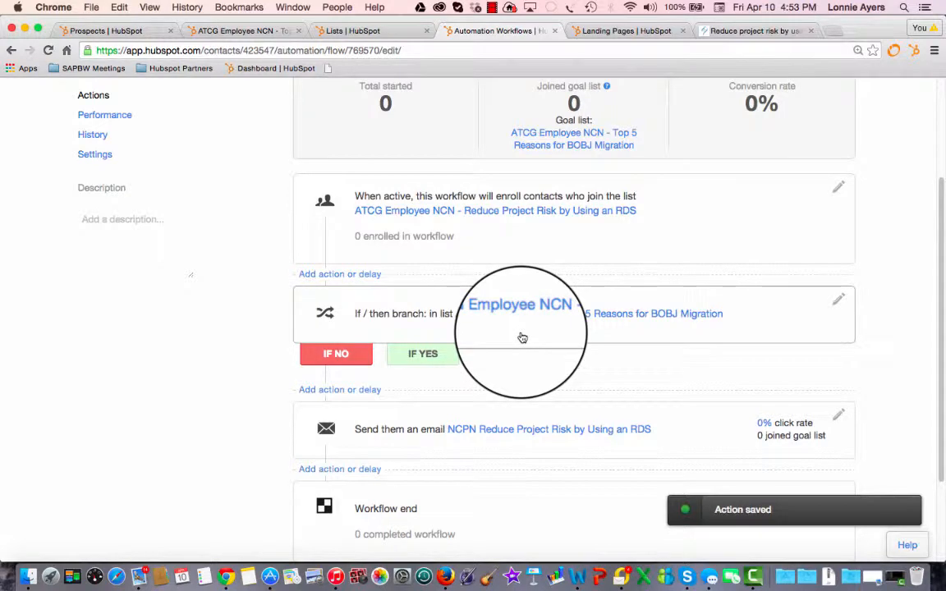
mouse_move(874, 244)
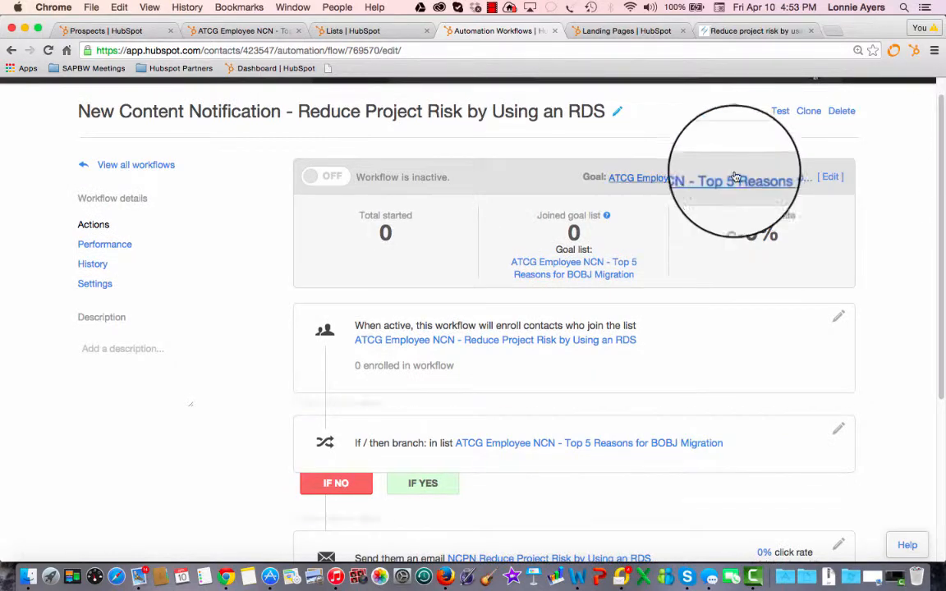
Step: Replace the BOBJ Migration goal with the 'Reduce project risk by using RDS' list
click(830, 178)
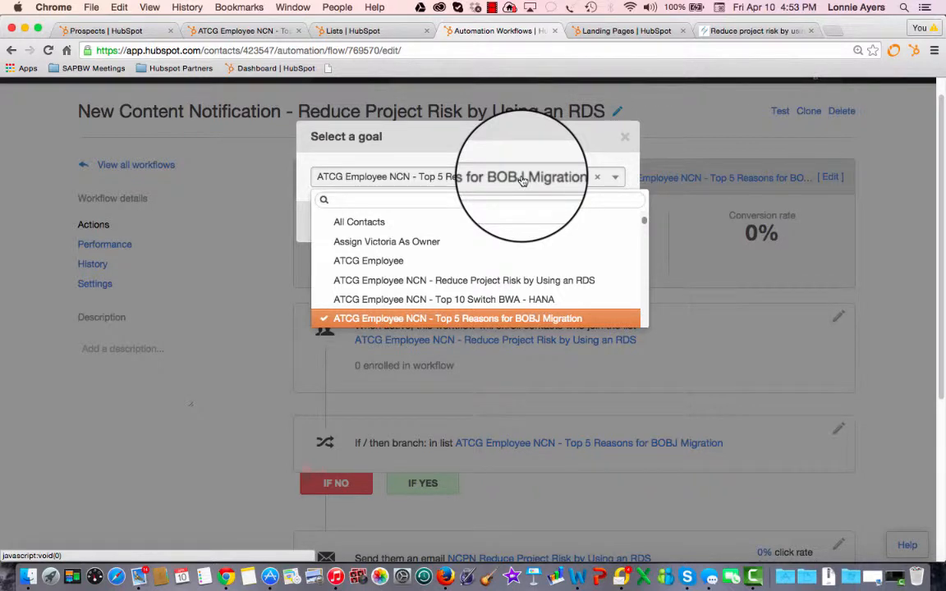
text(rds)
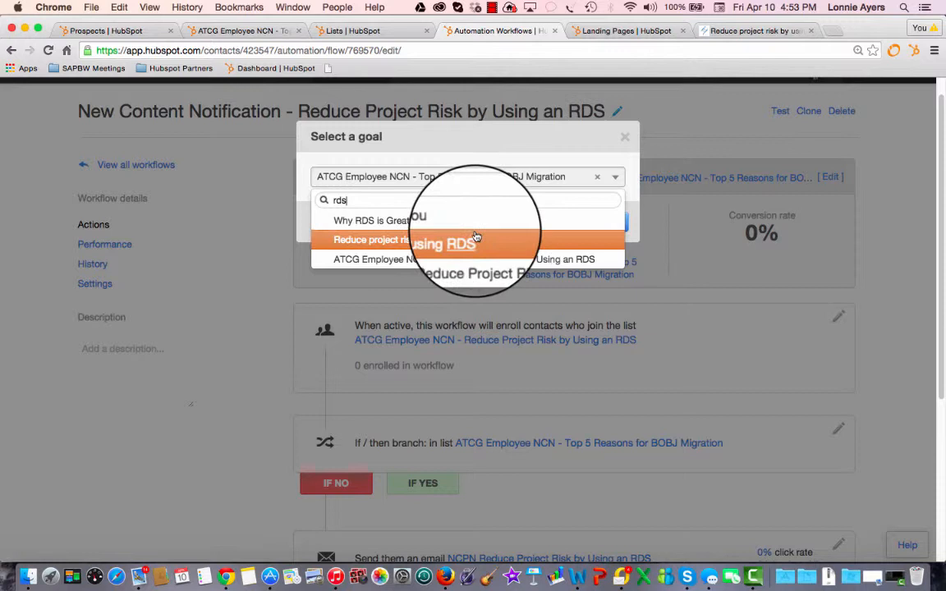
click(378, 239)
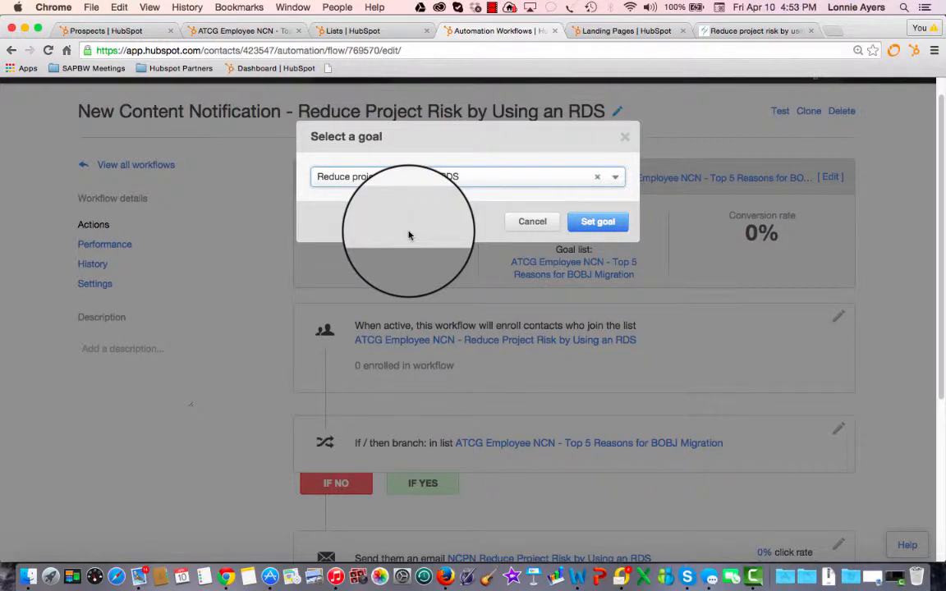
mouse_move(603, 220)
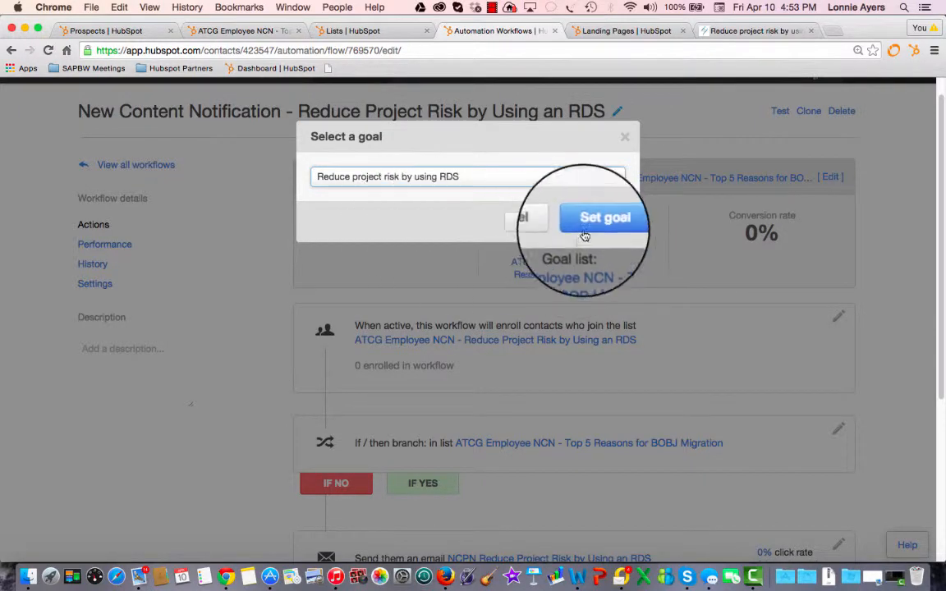
click(603, 217)
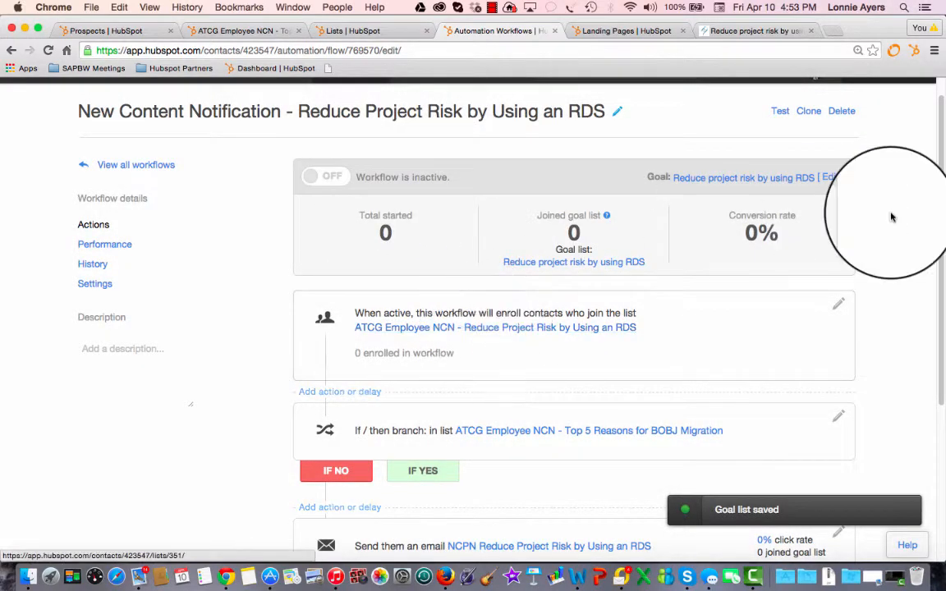
scroll(down, 3)
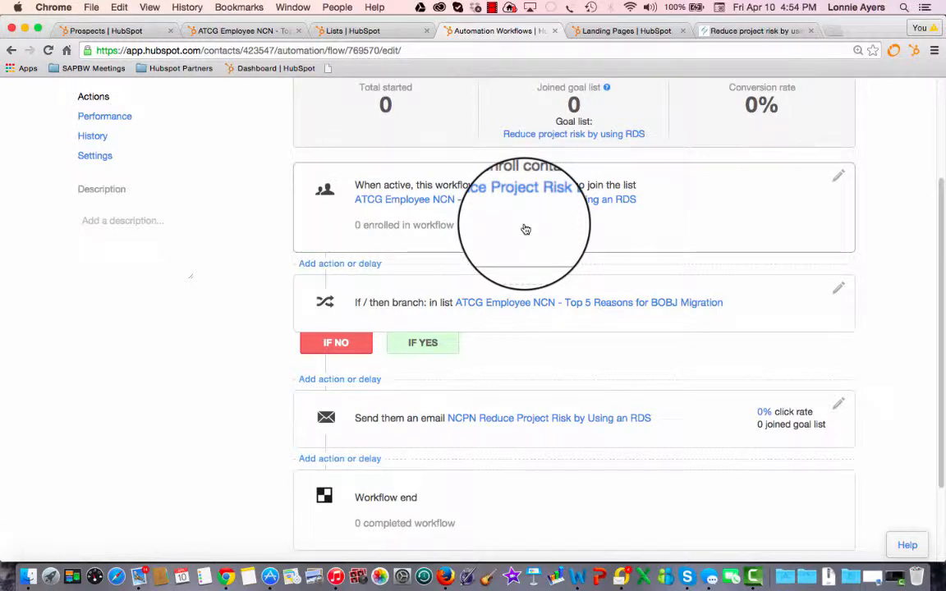
mouse_move(239, 387)
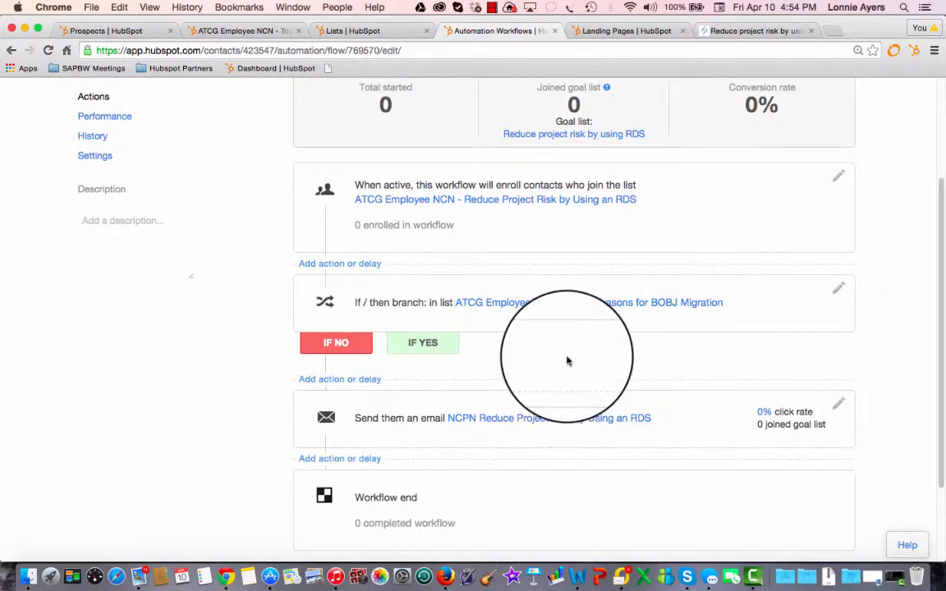
mouse_move(914, 268)
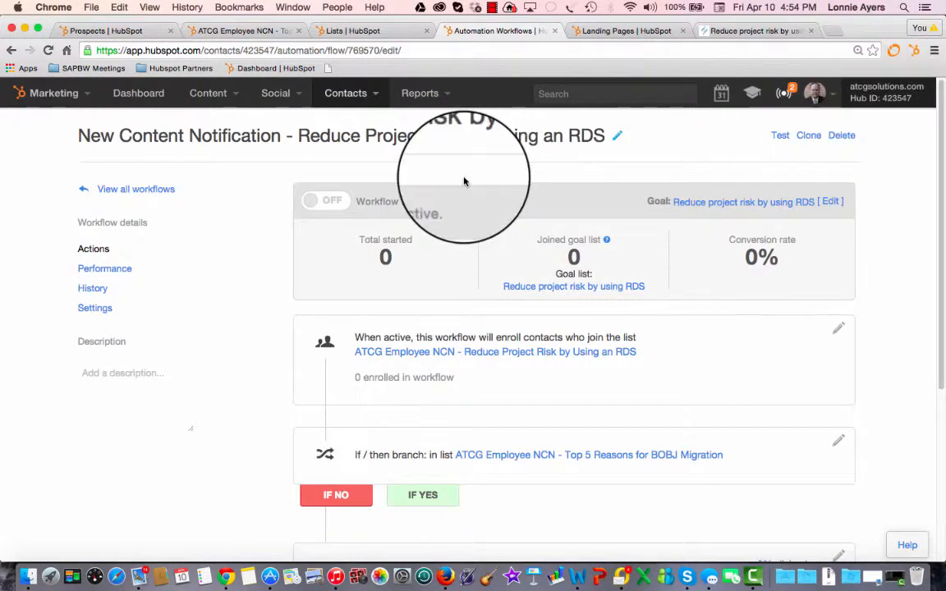
Step: Turn the RDS workflow on, confirm enrolling contacts, and return to all workflows
click(326, 200)
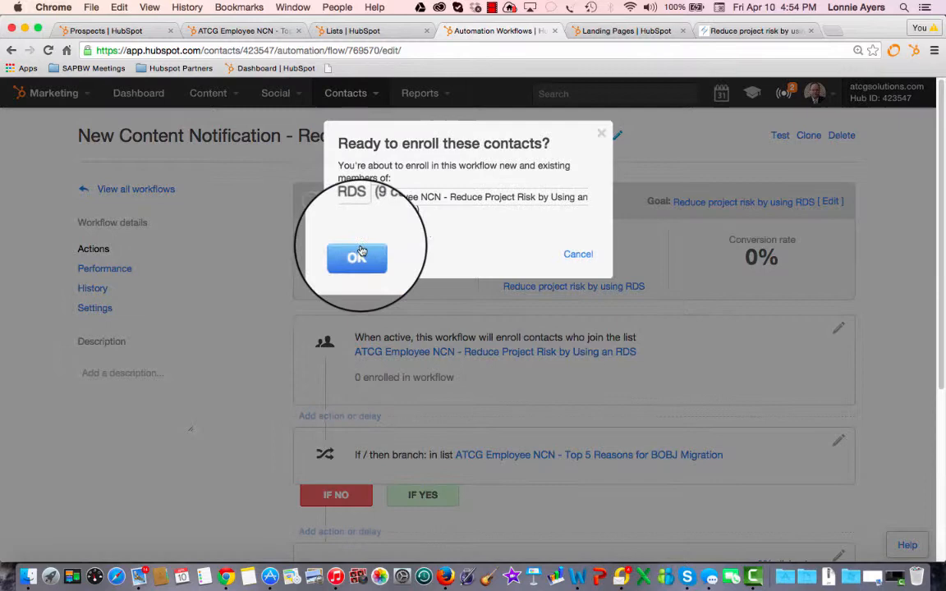
click(357, 257)
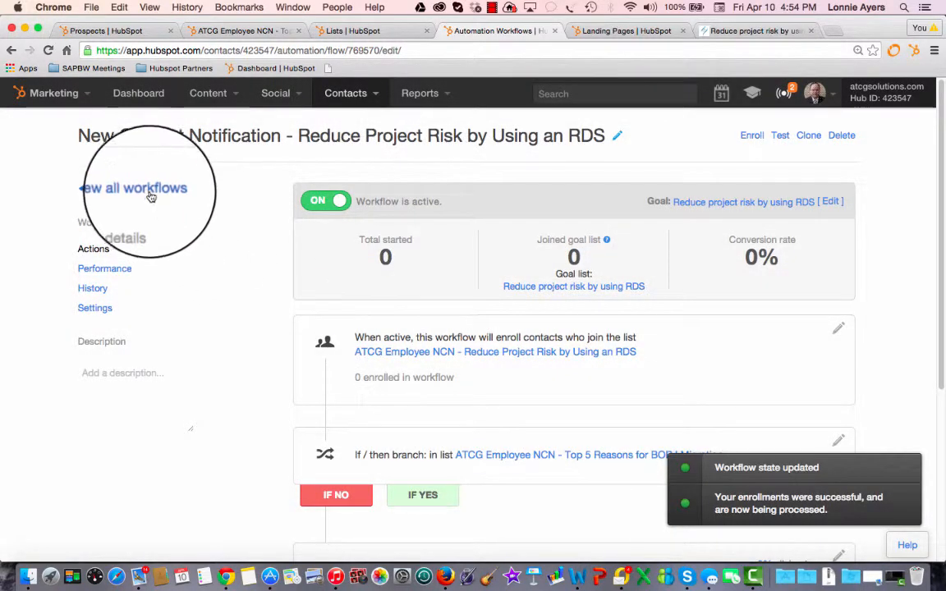
click(134, 188)
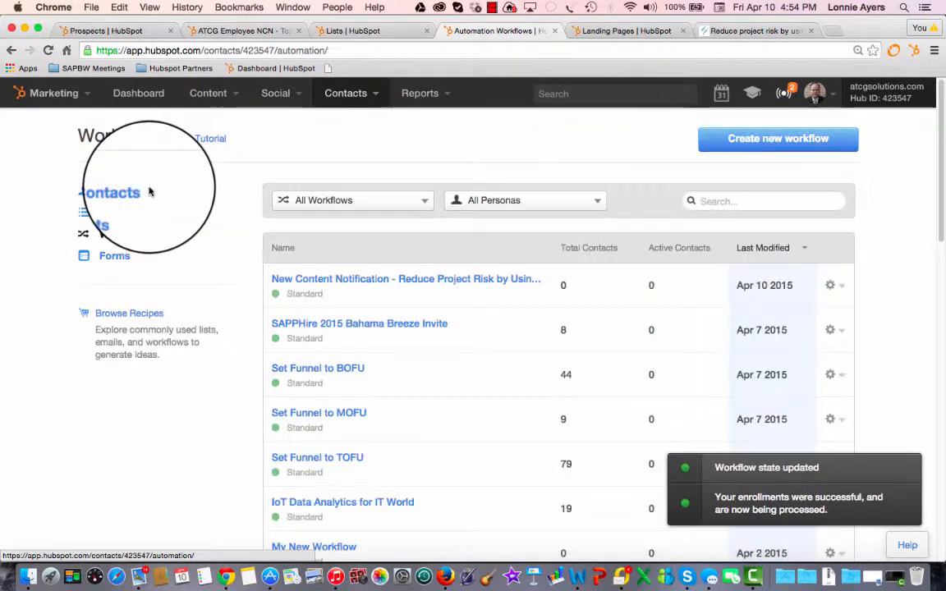